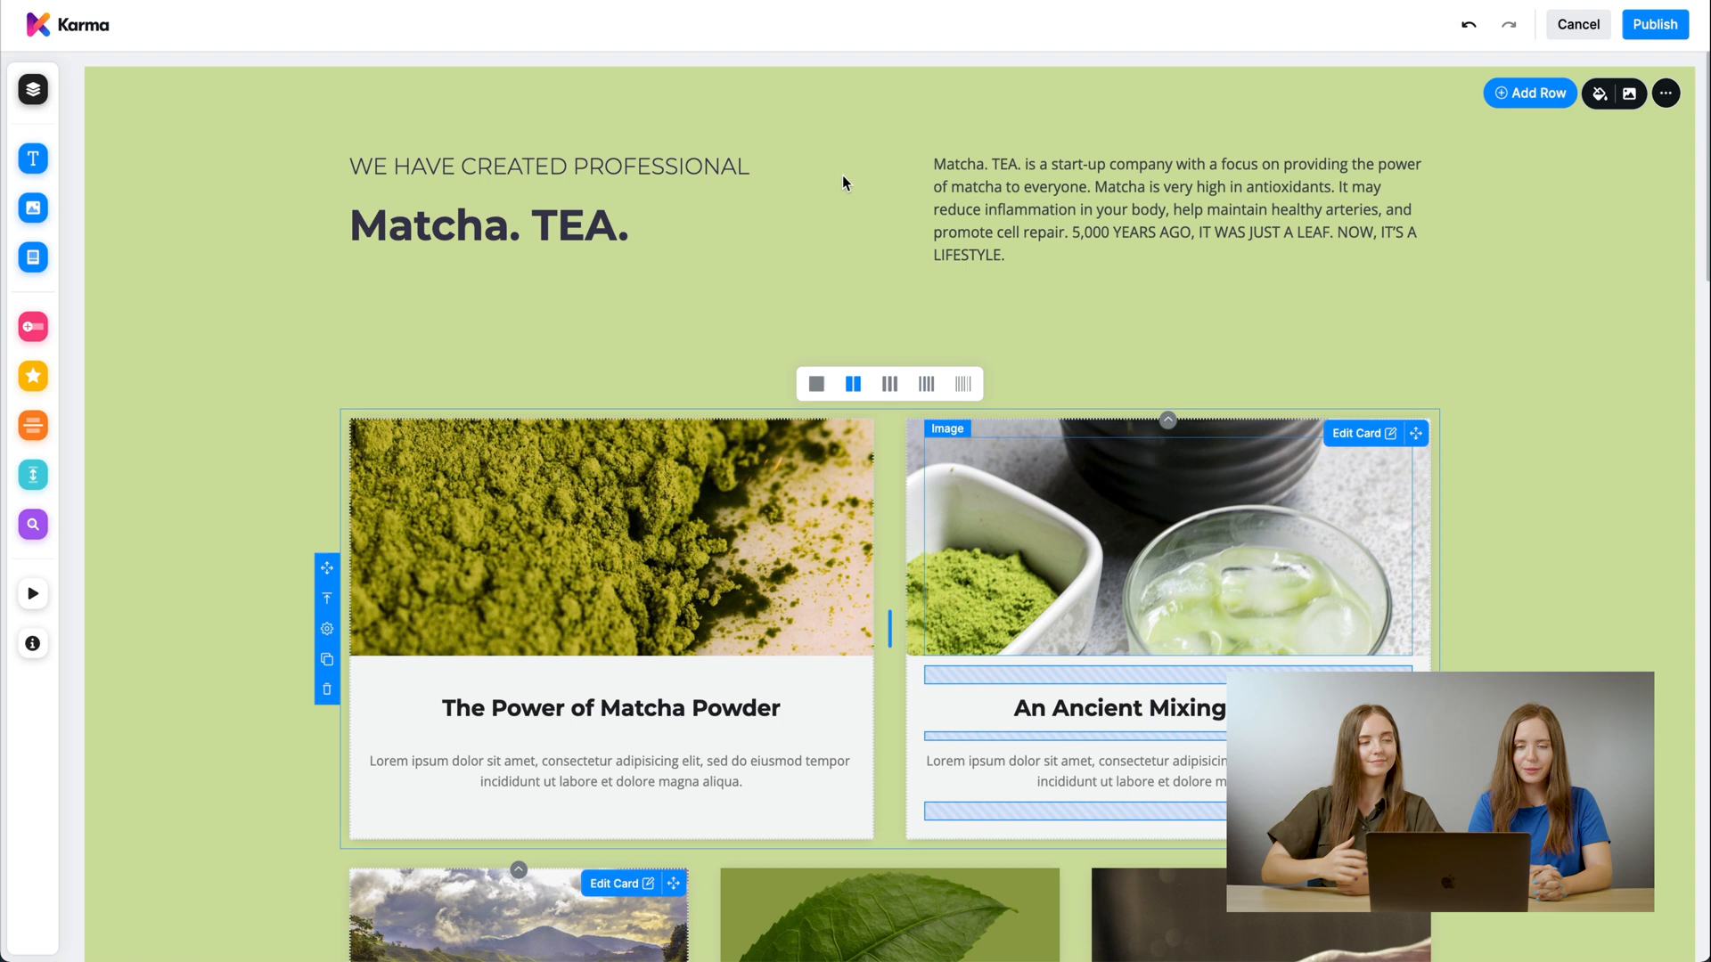
mouse_move(80, 114)
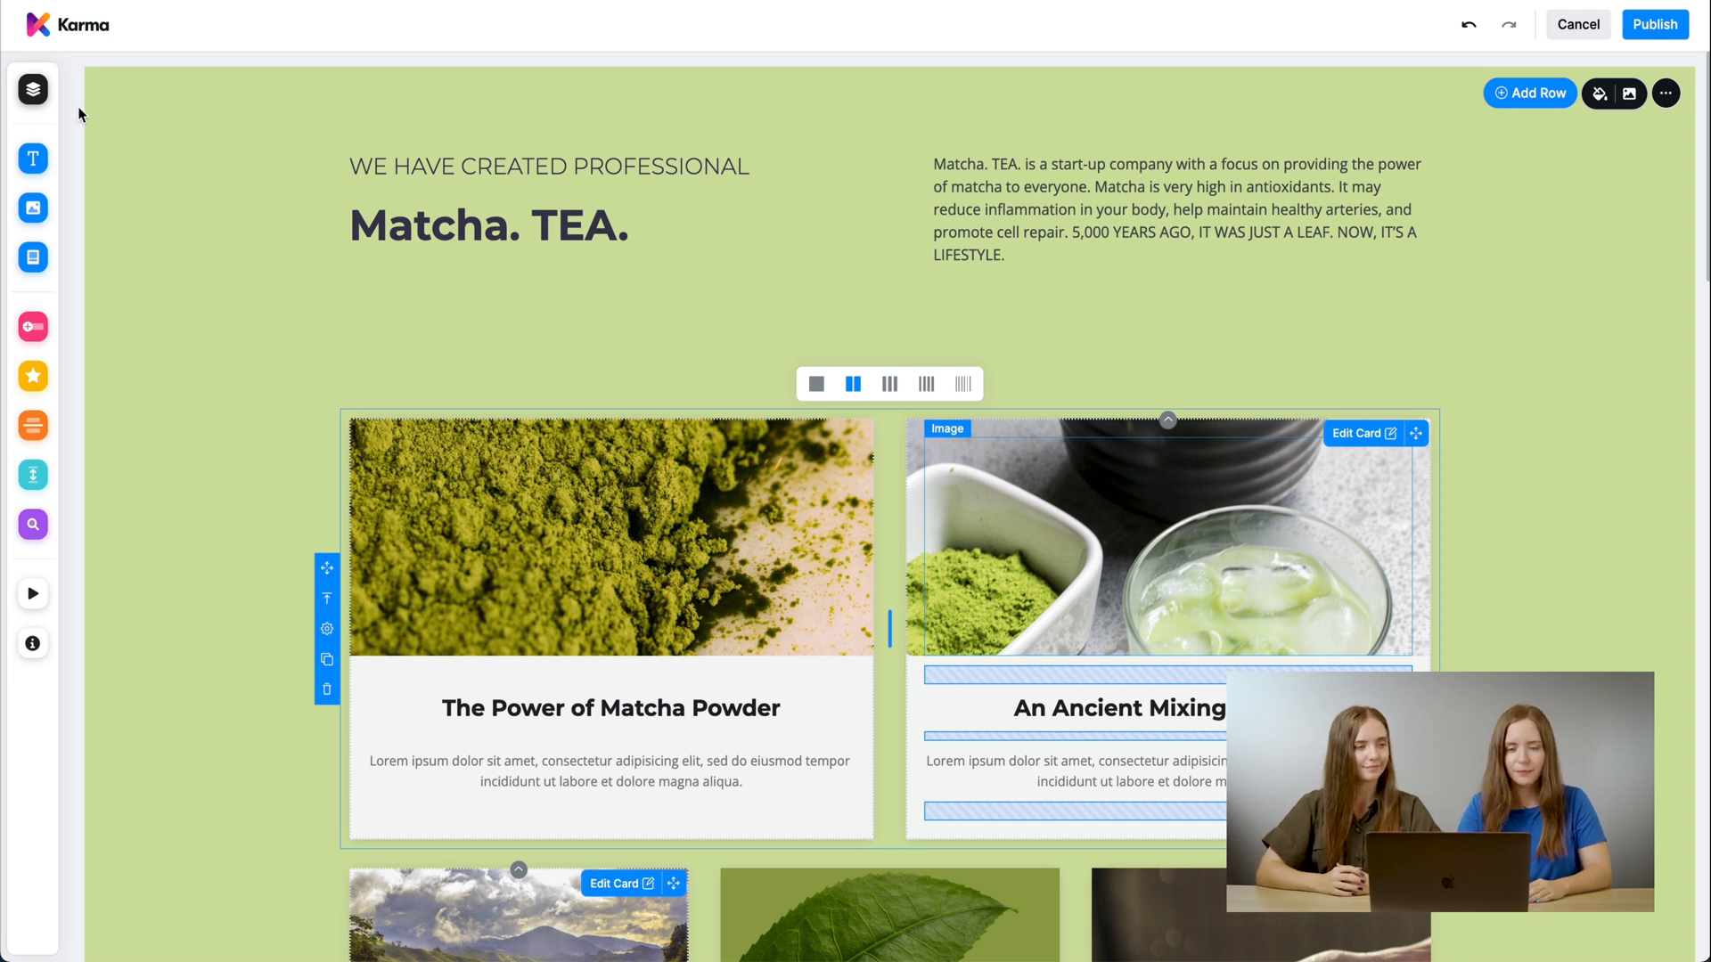
Reach the bottom of the page below the events and start adding a new section
left_click(32, 89)
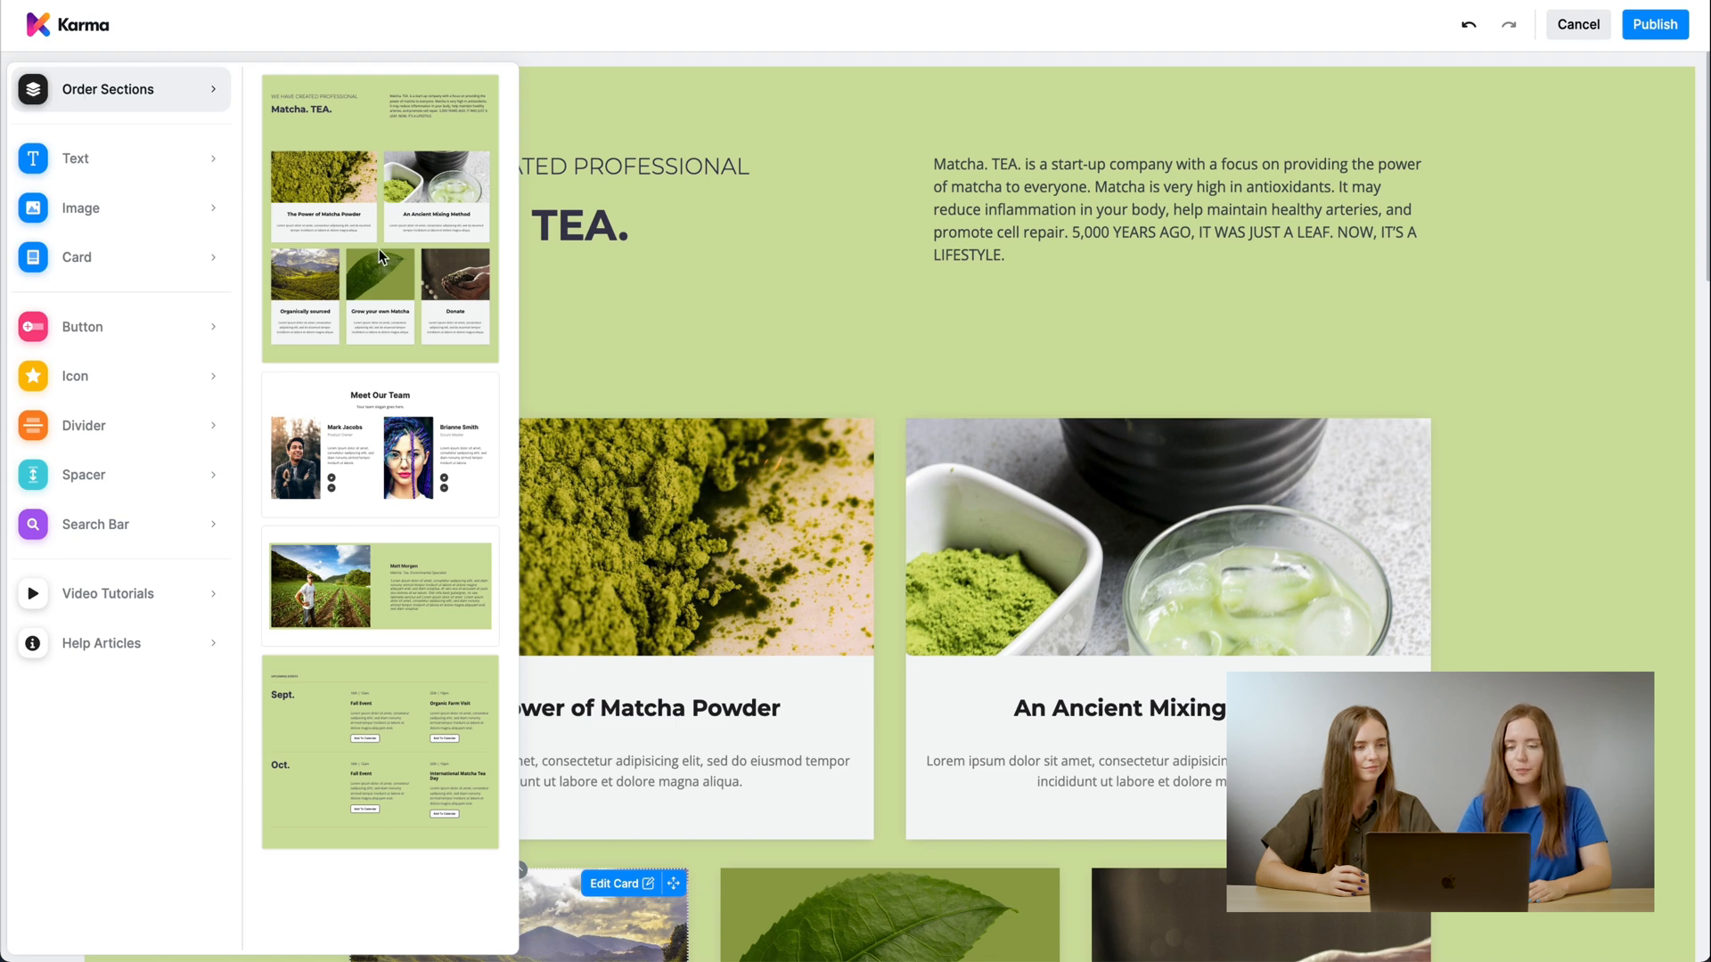
mouse_move(411, 679)
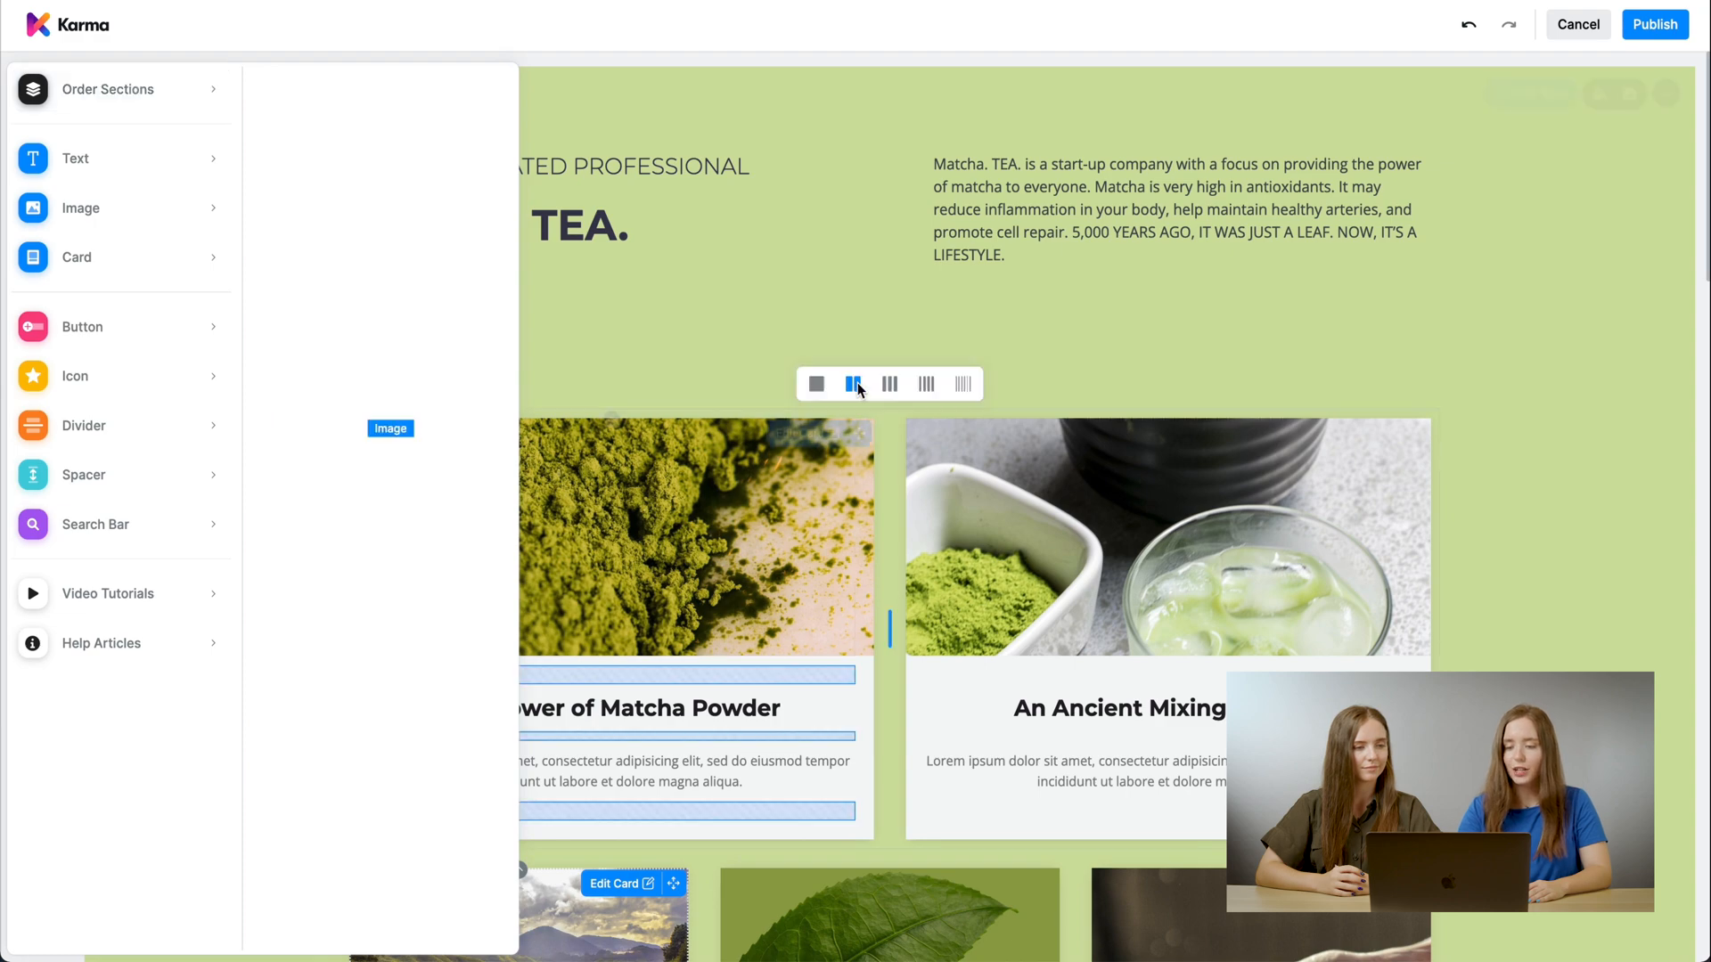
scroll("down", 3)
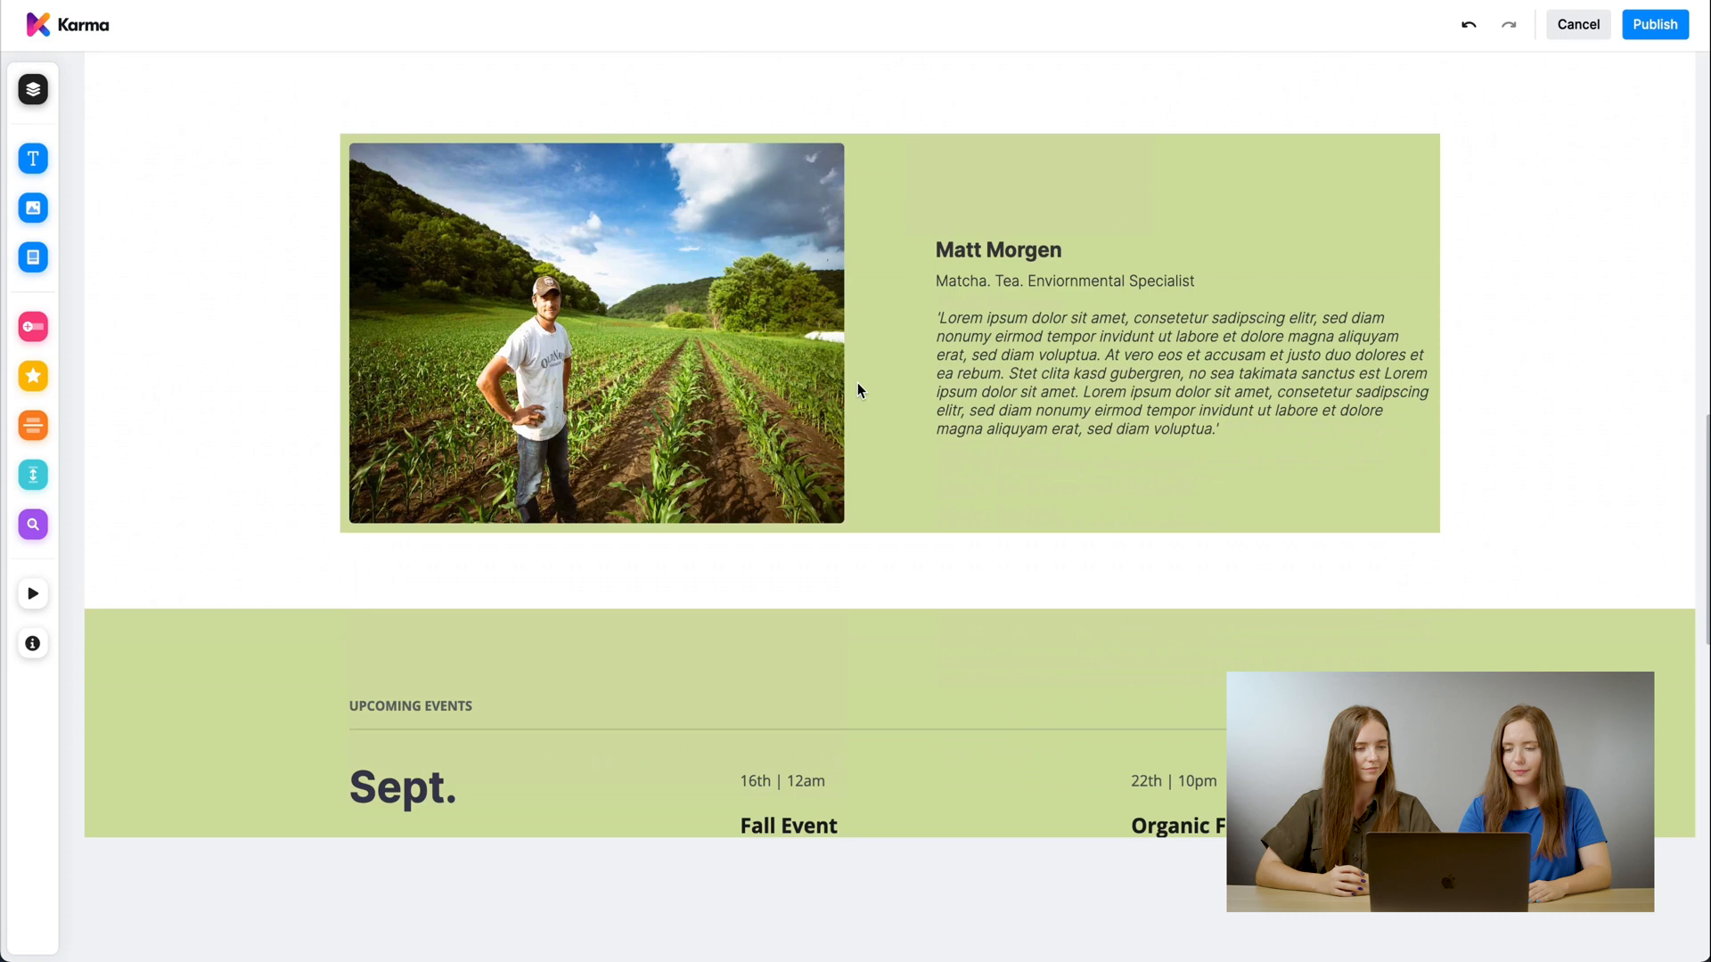
scroll("down", 3)
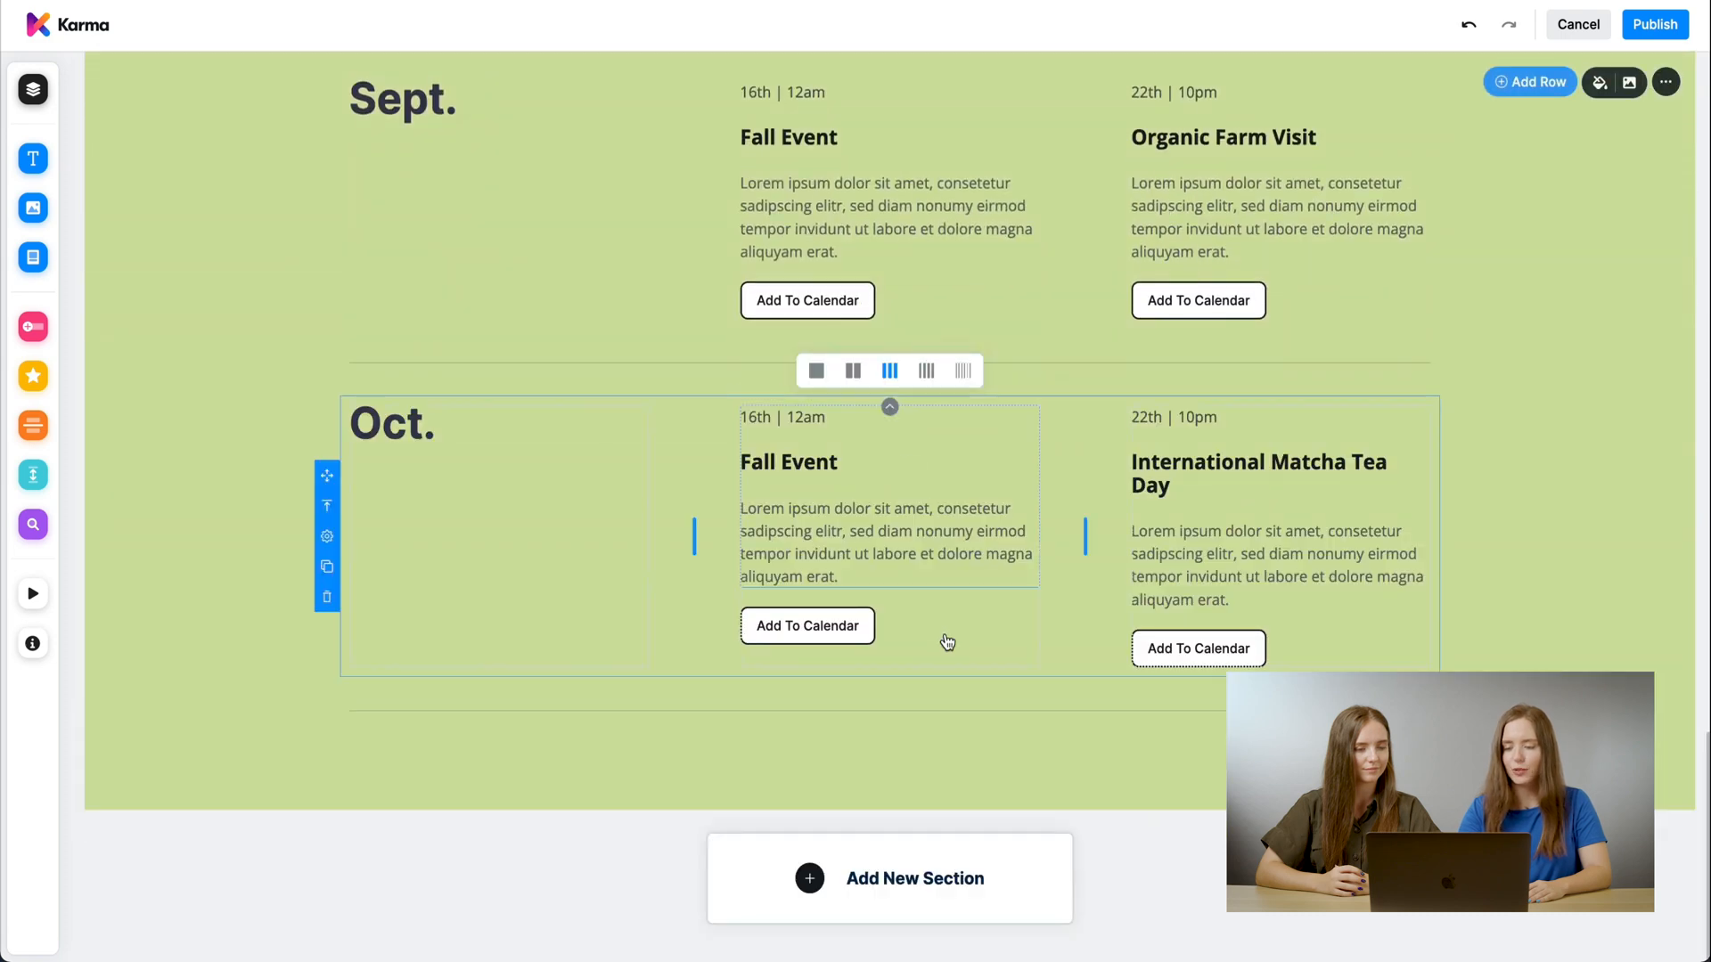
left_click(887, 878)
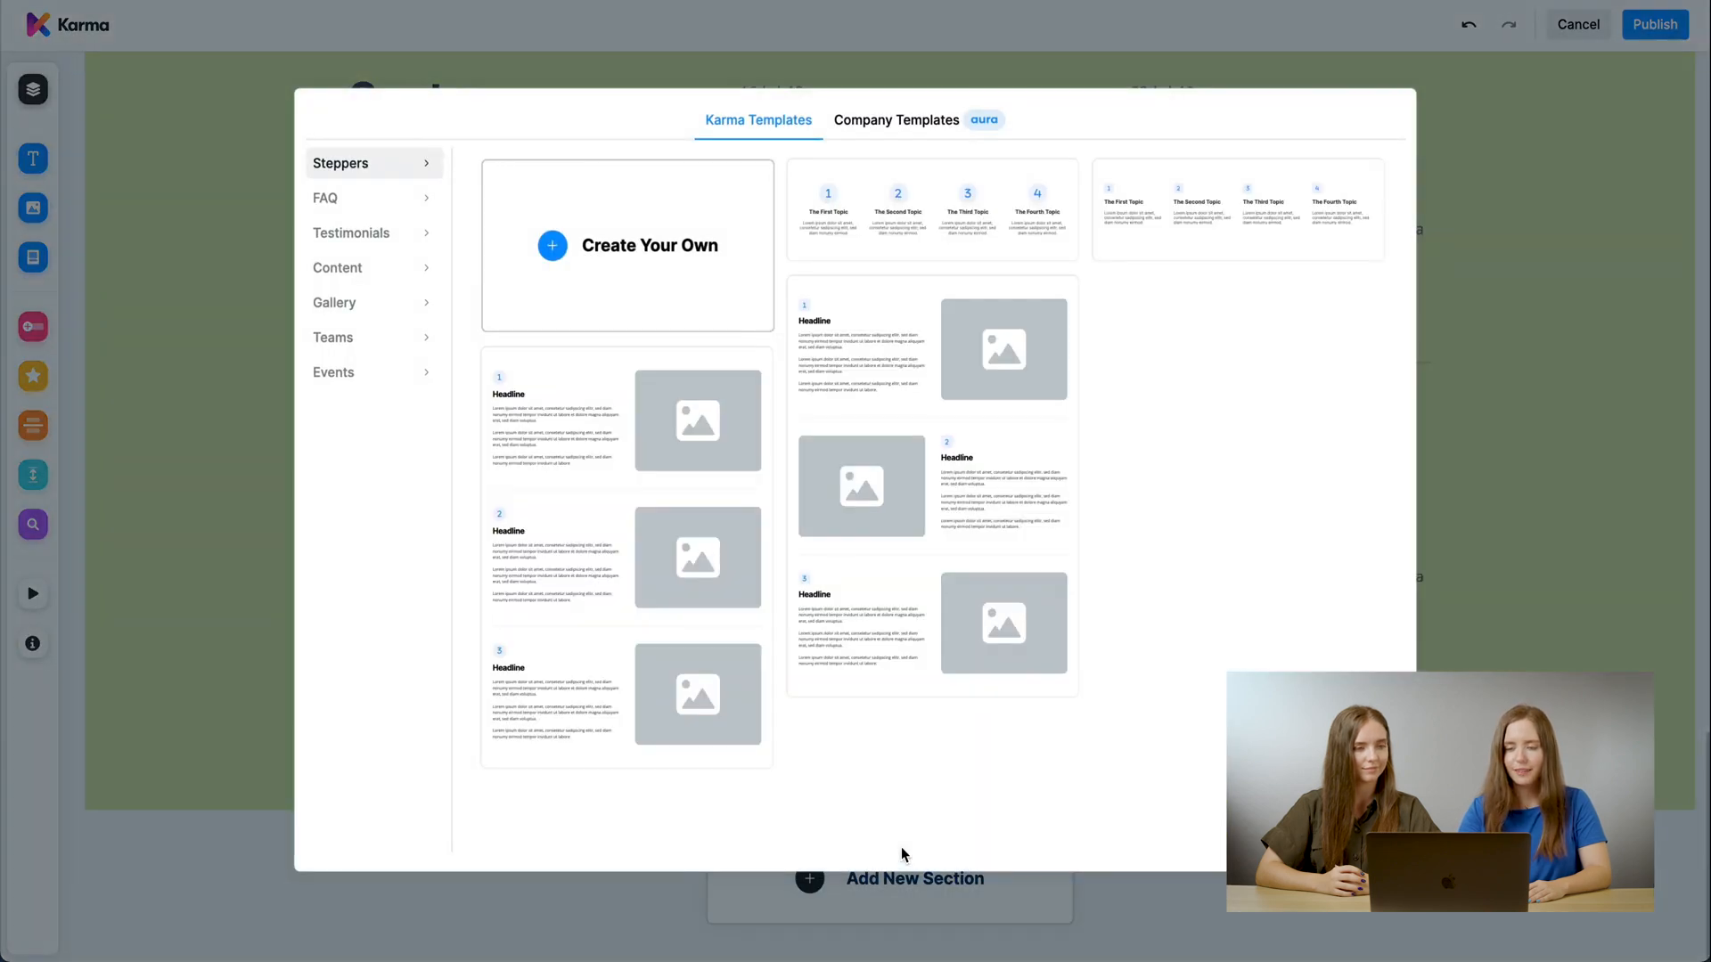
mouse_move(438, 503)
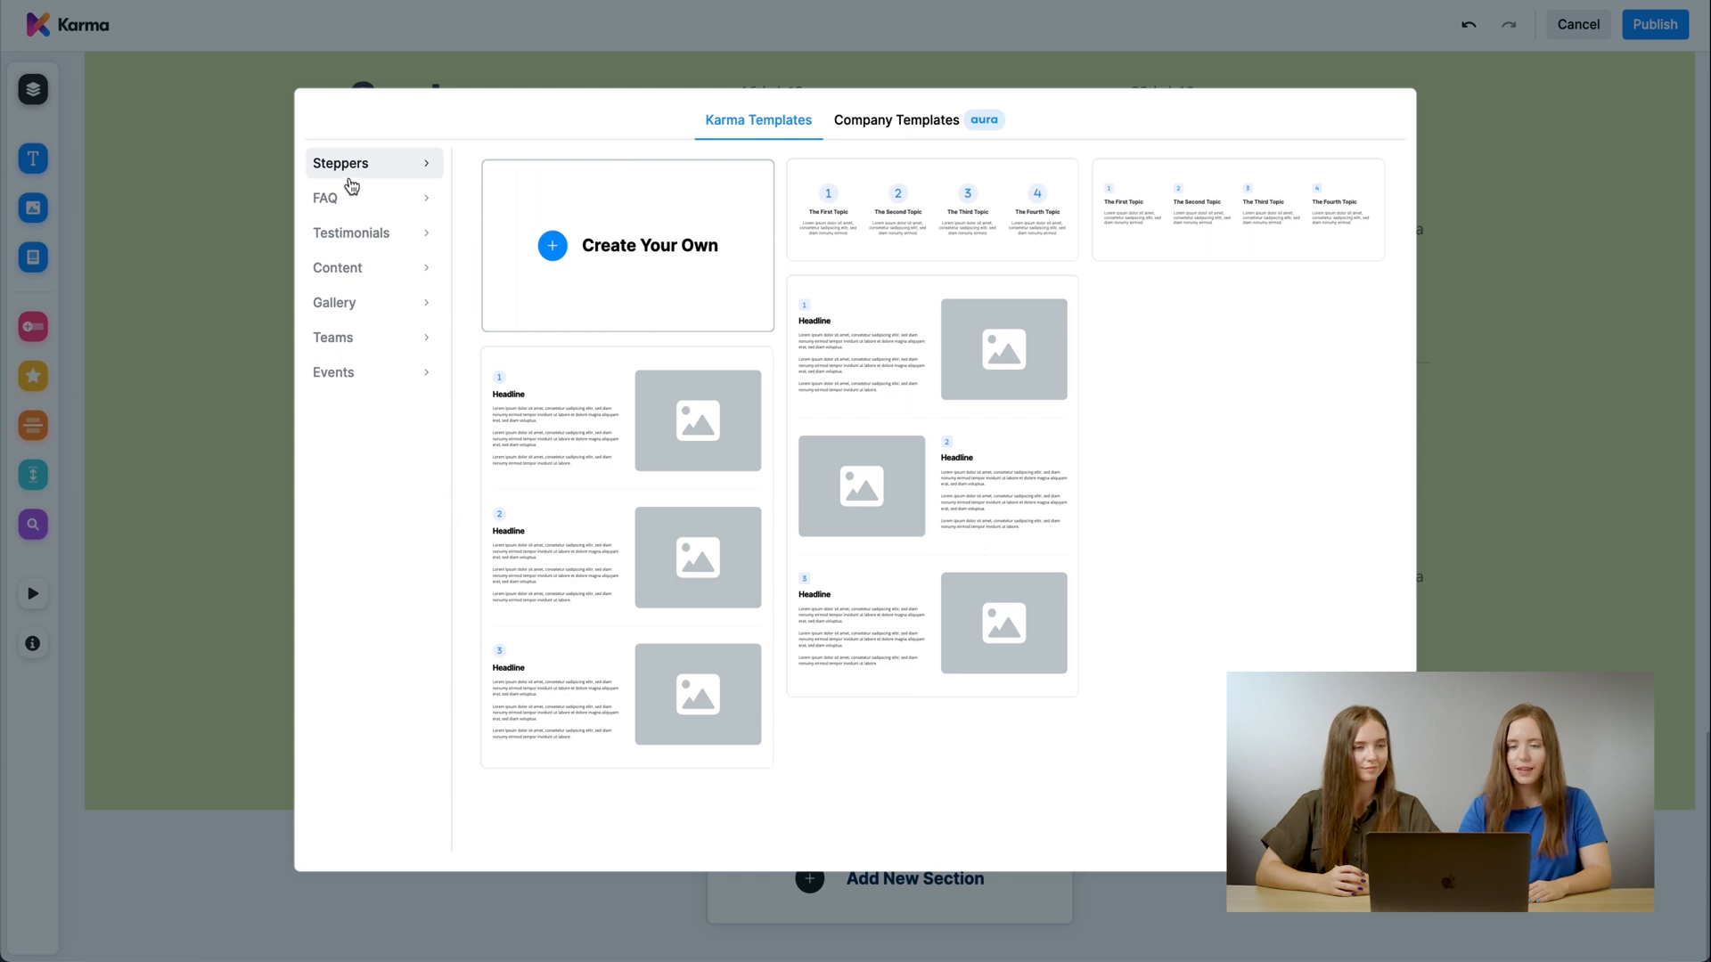
mouse_move(353, 237)
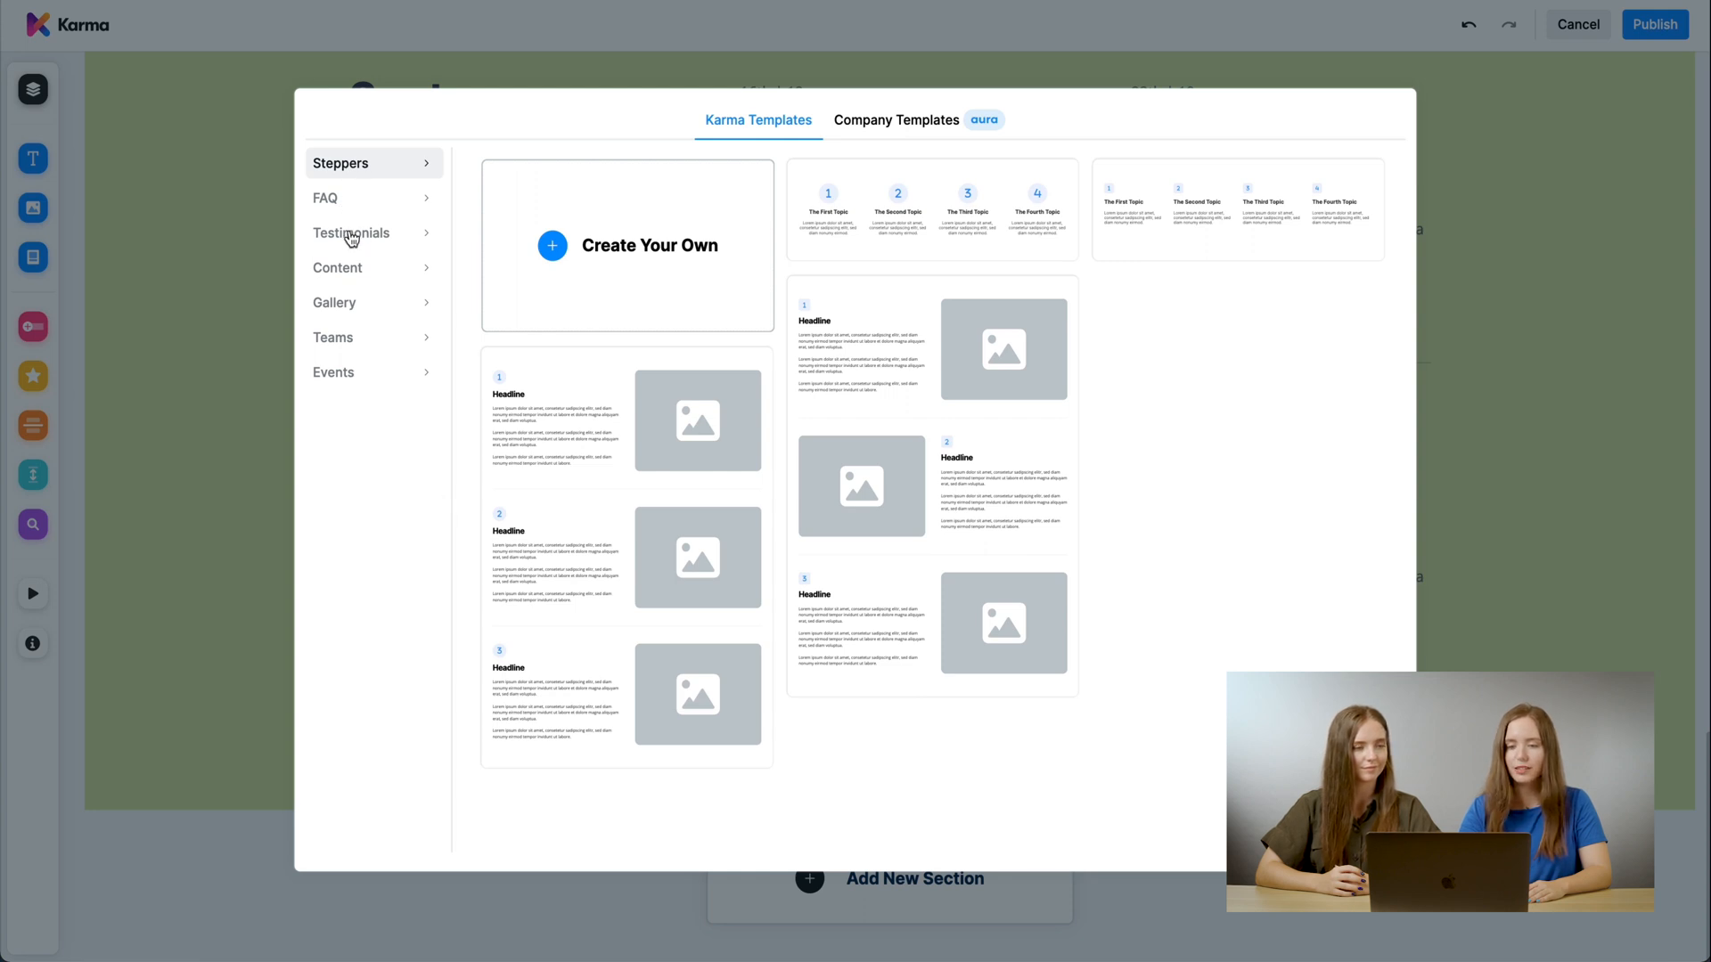
mouse_move(349, 316)
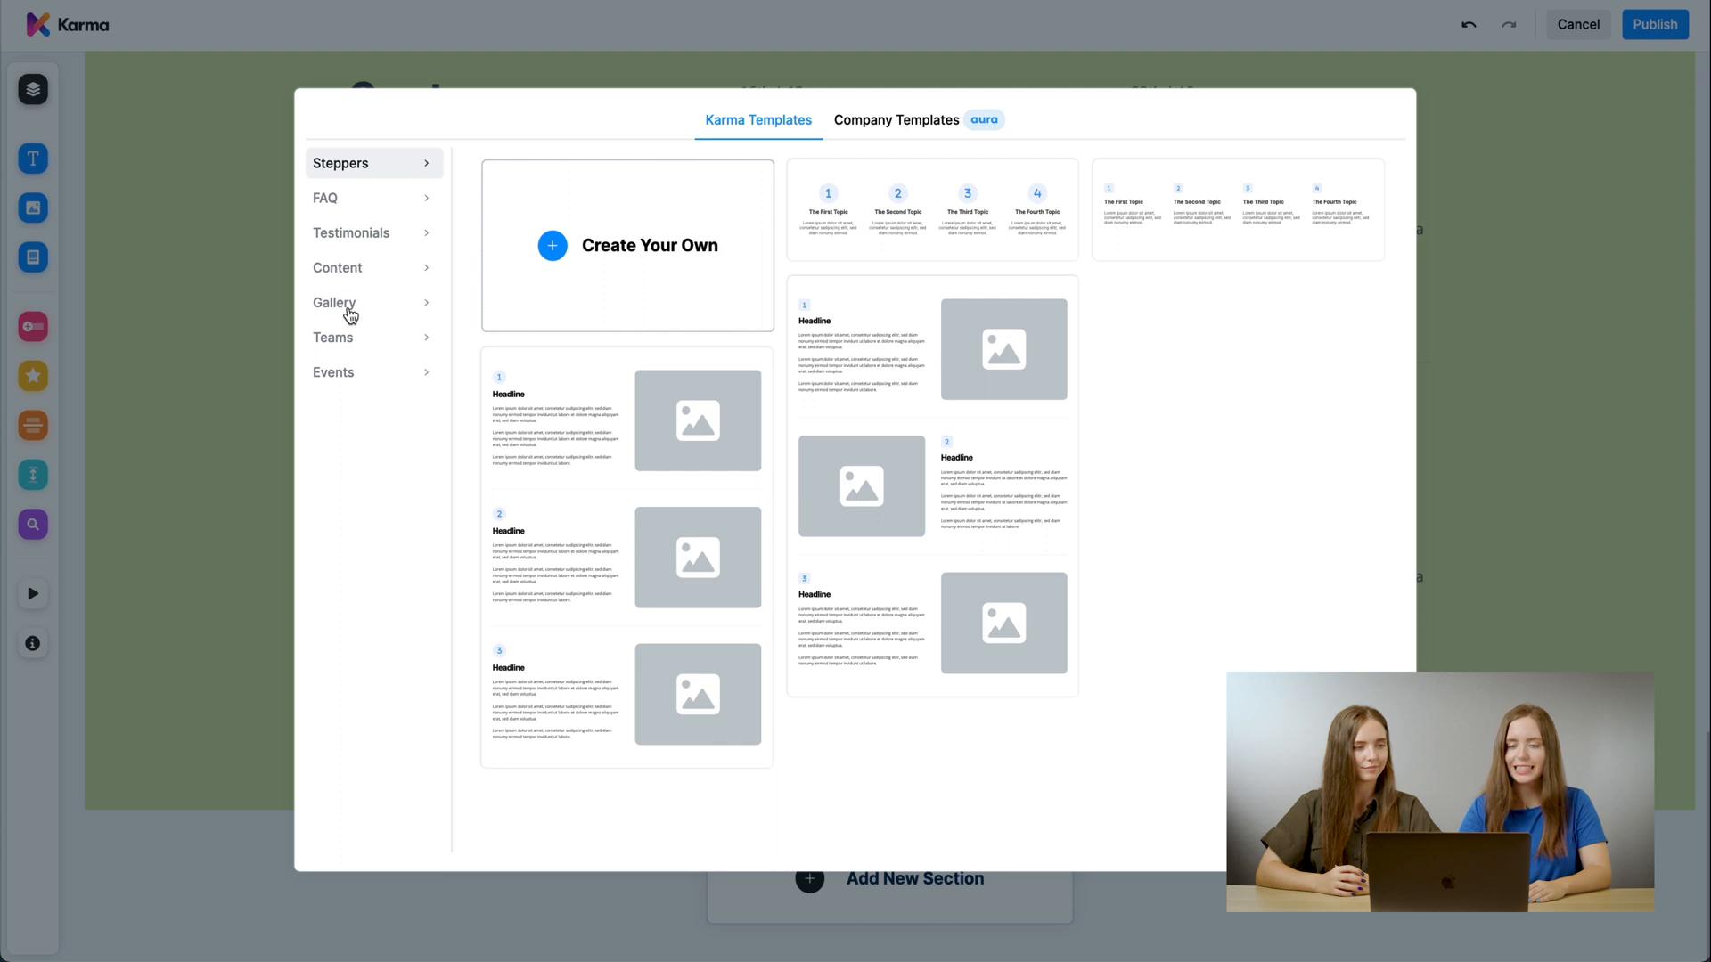
mouse_move(349, 383)
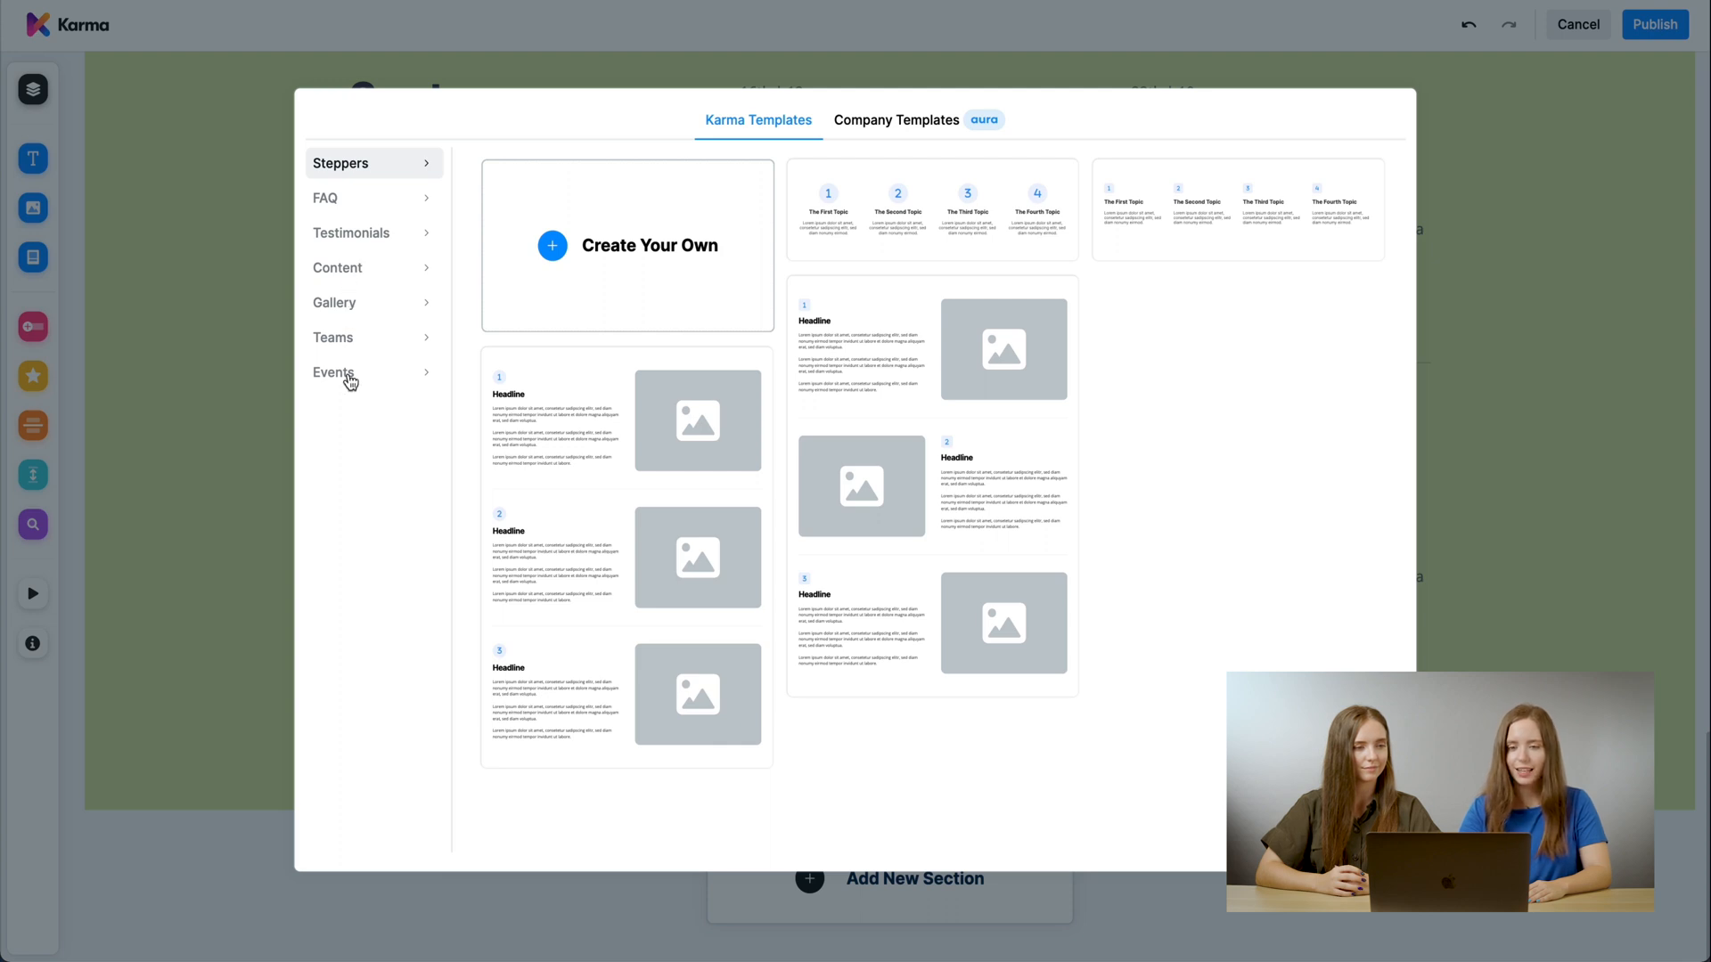
Add the single-profile Teams template featuring Mark Jacobs, Product Owner
left_click(333, 337)
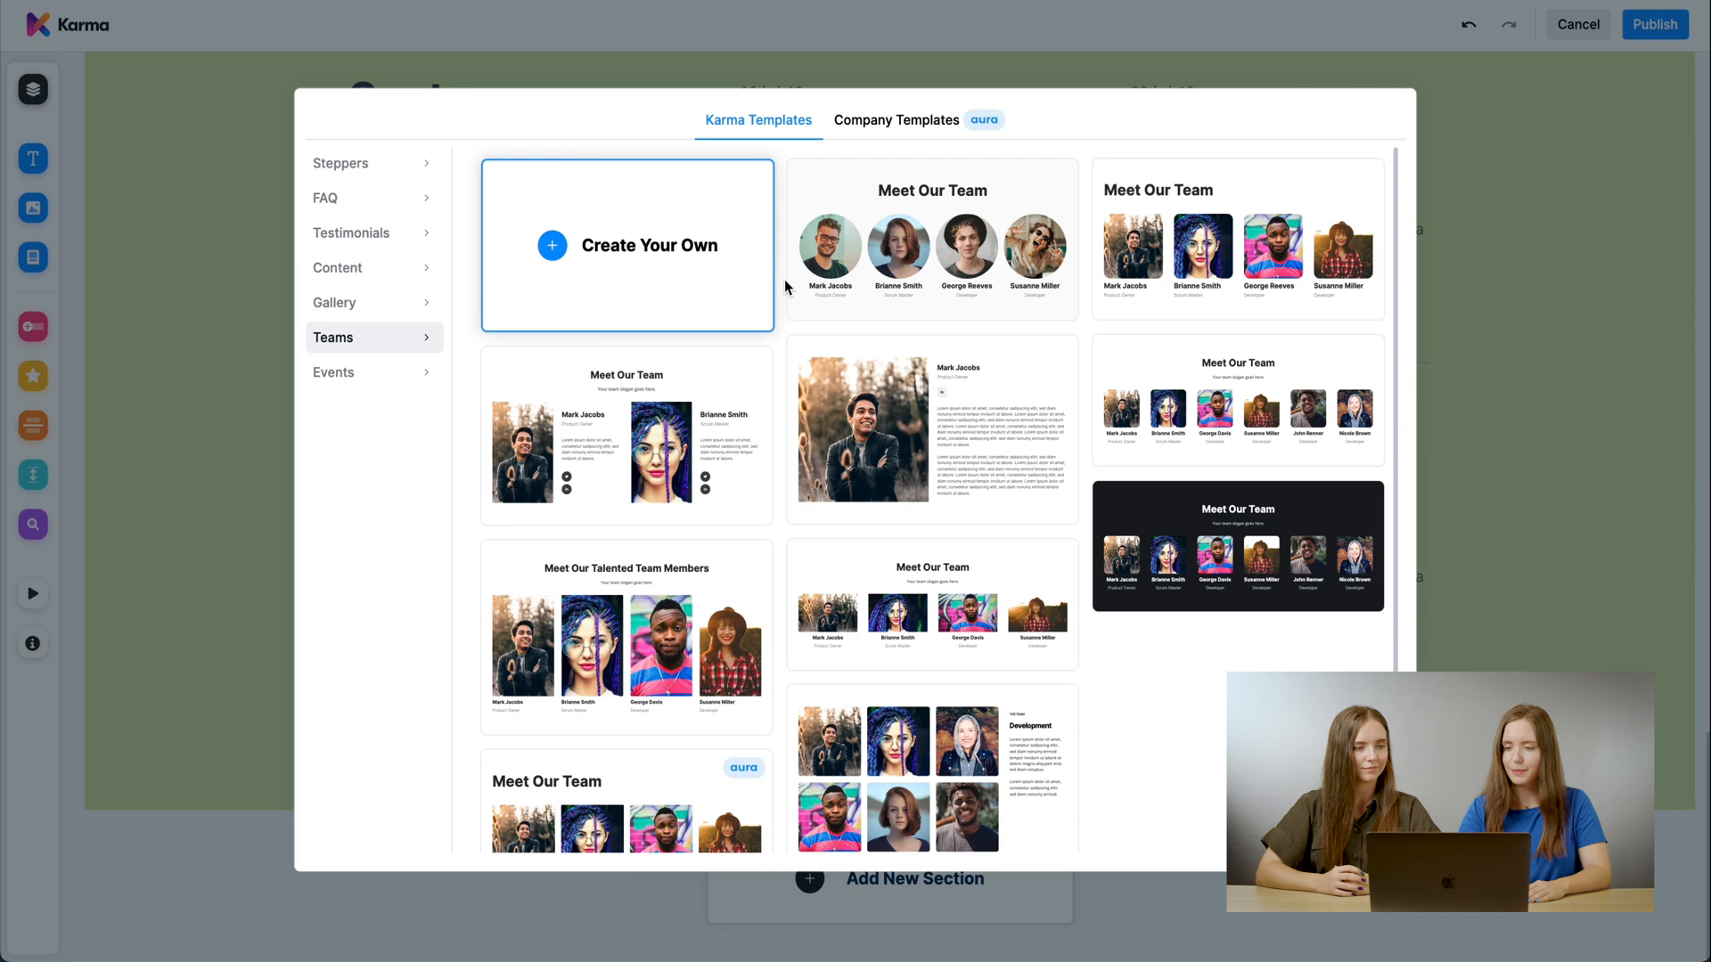
left_click(932, 429)
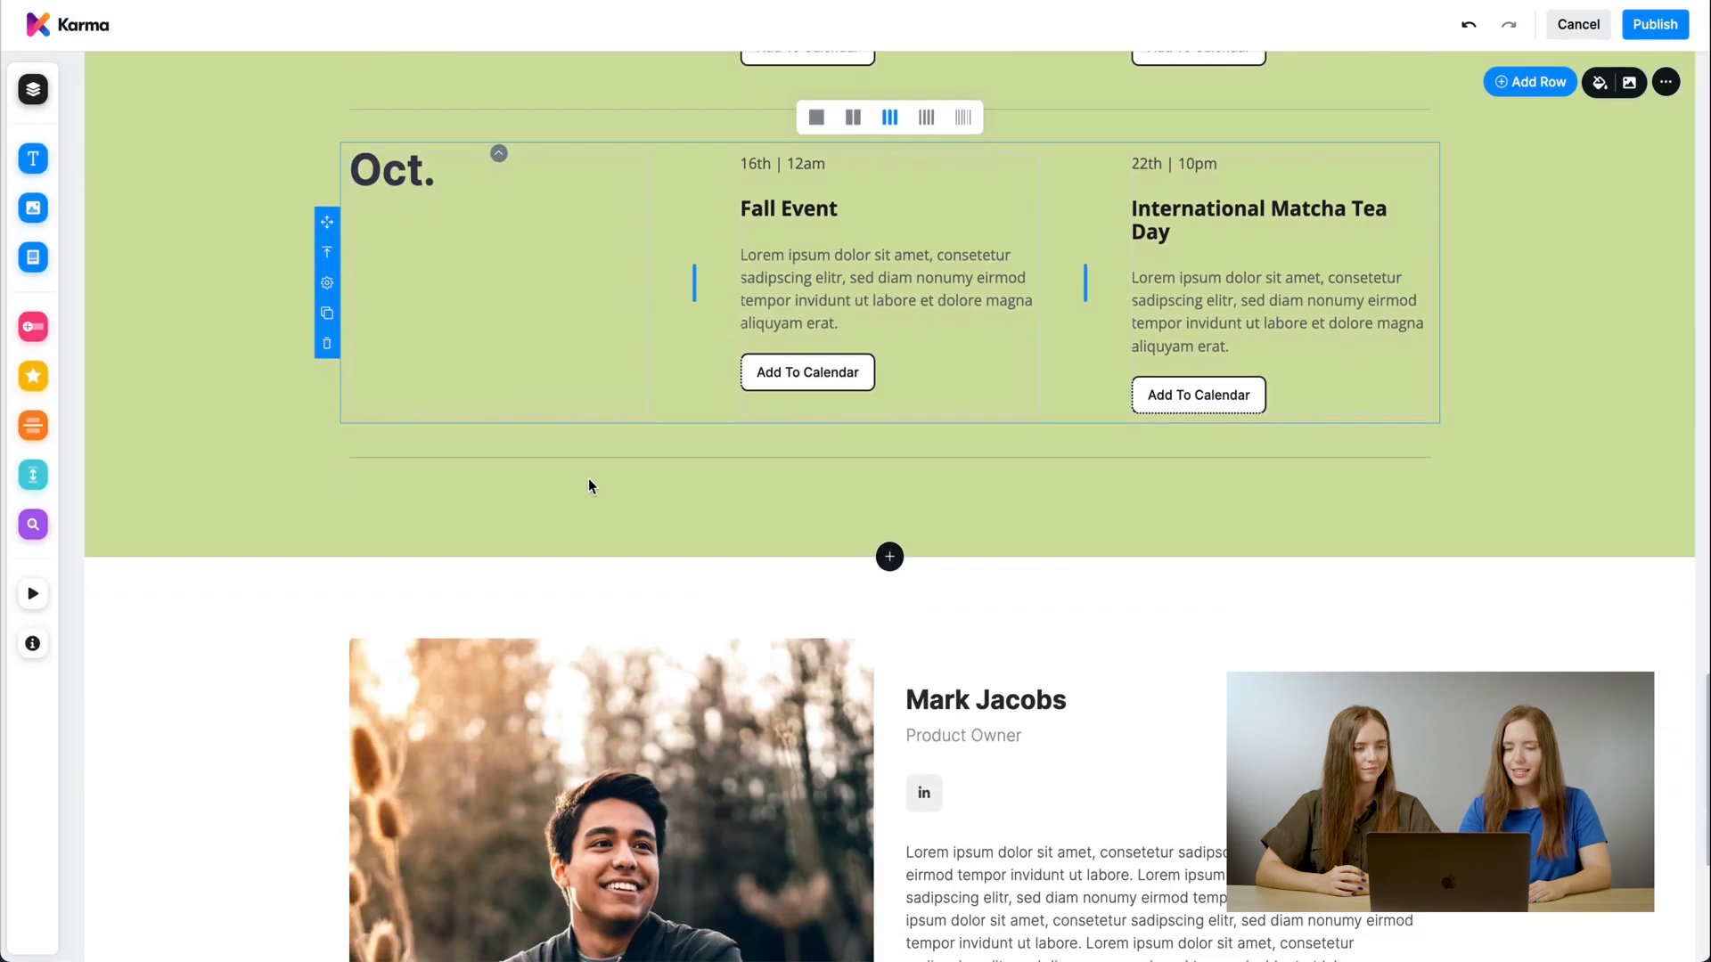
scroll("down", 3)
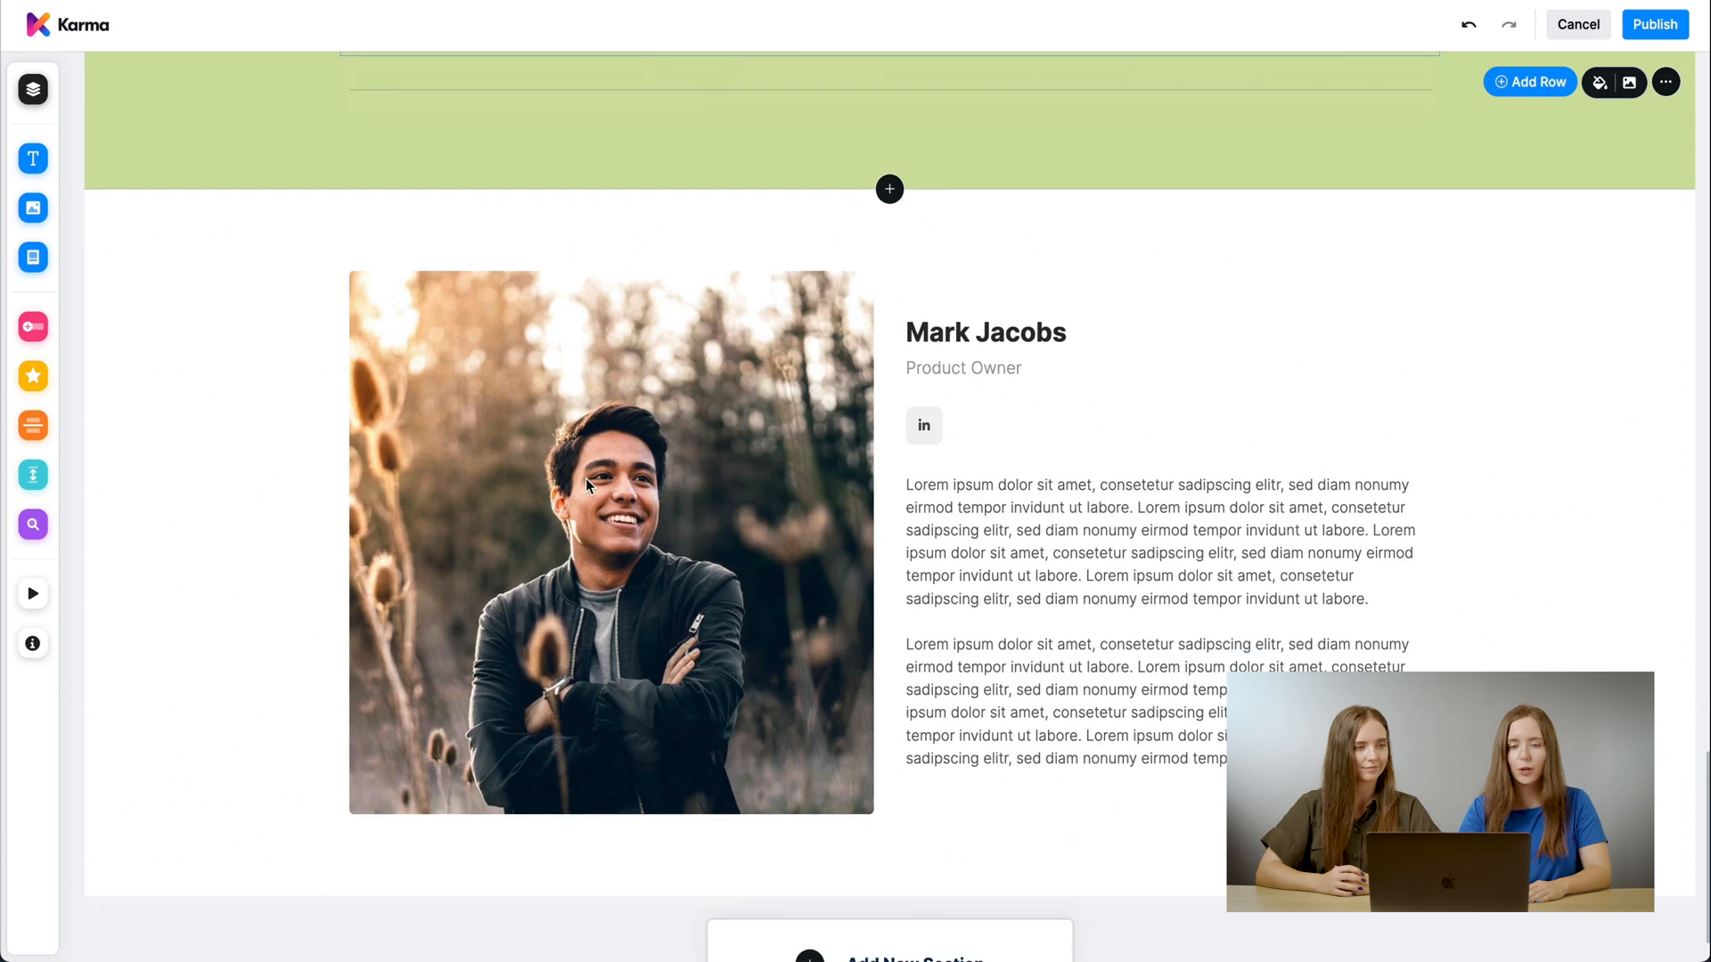
Reorder sections so the Mark Jacobs profile sits right above Meet Our Team
left_click(32, 89)
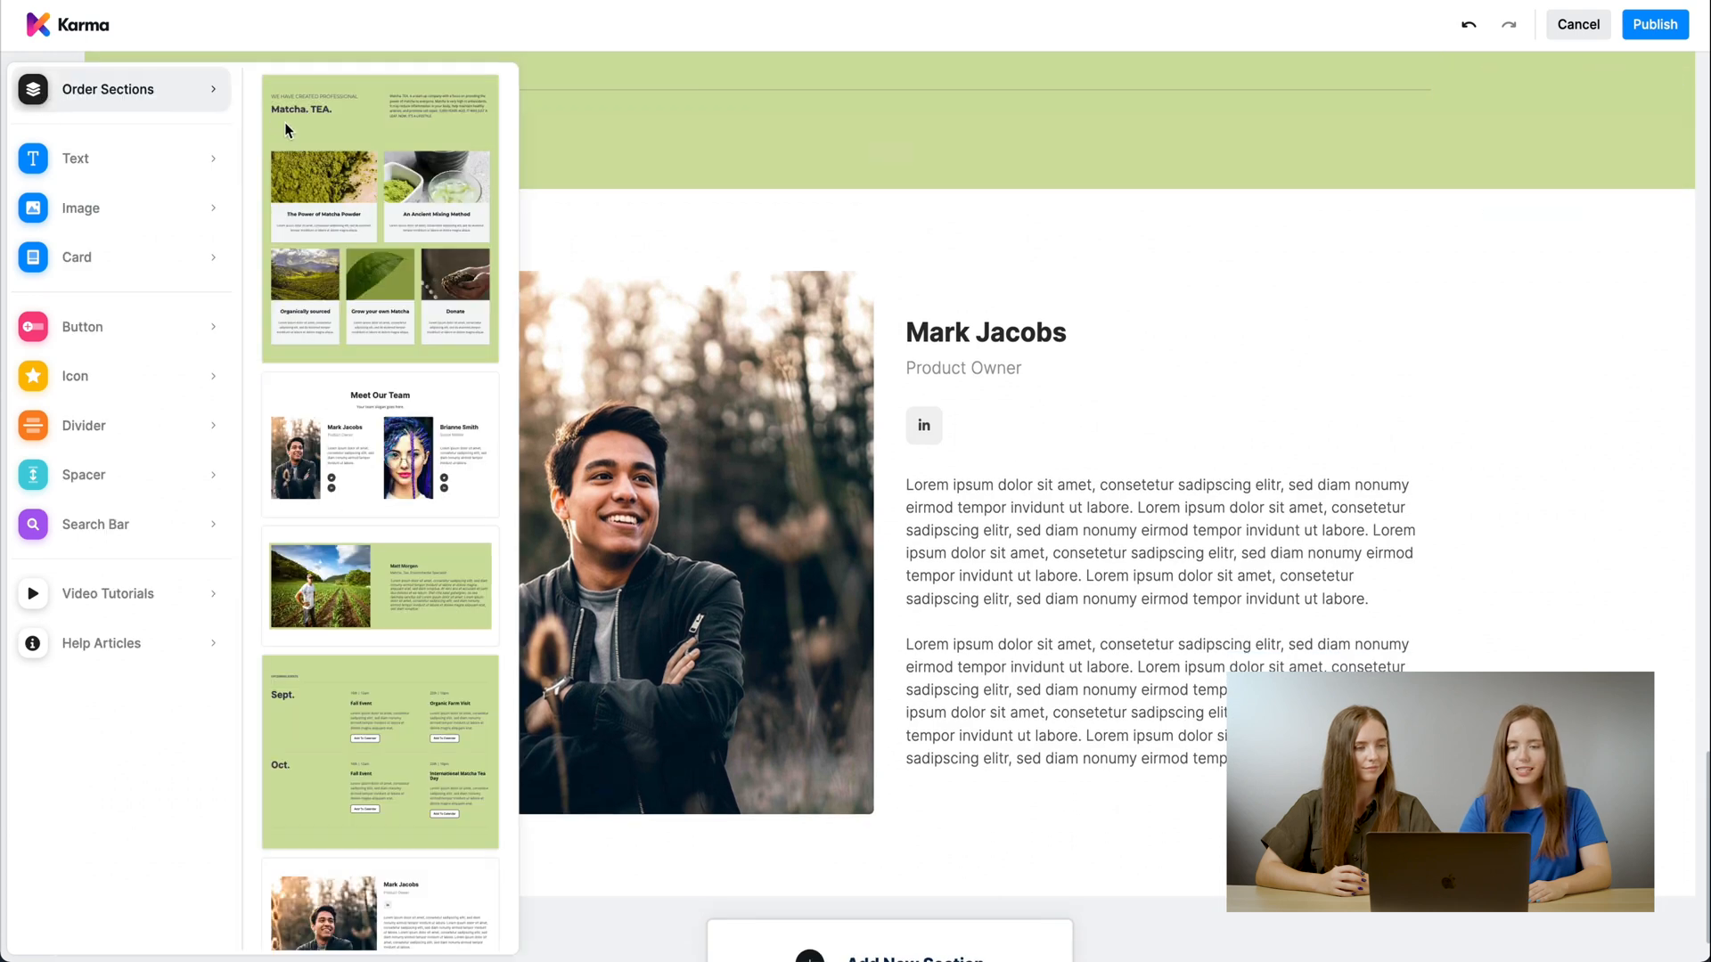
scroll("down", 3)
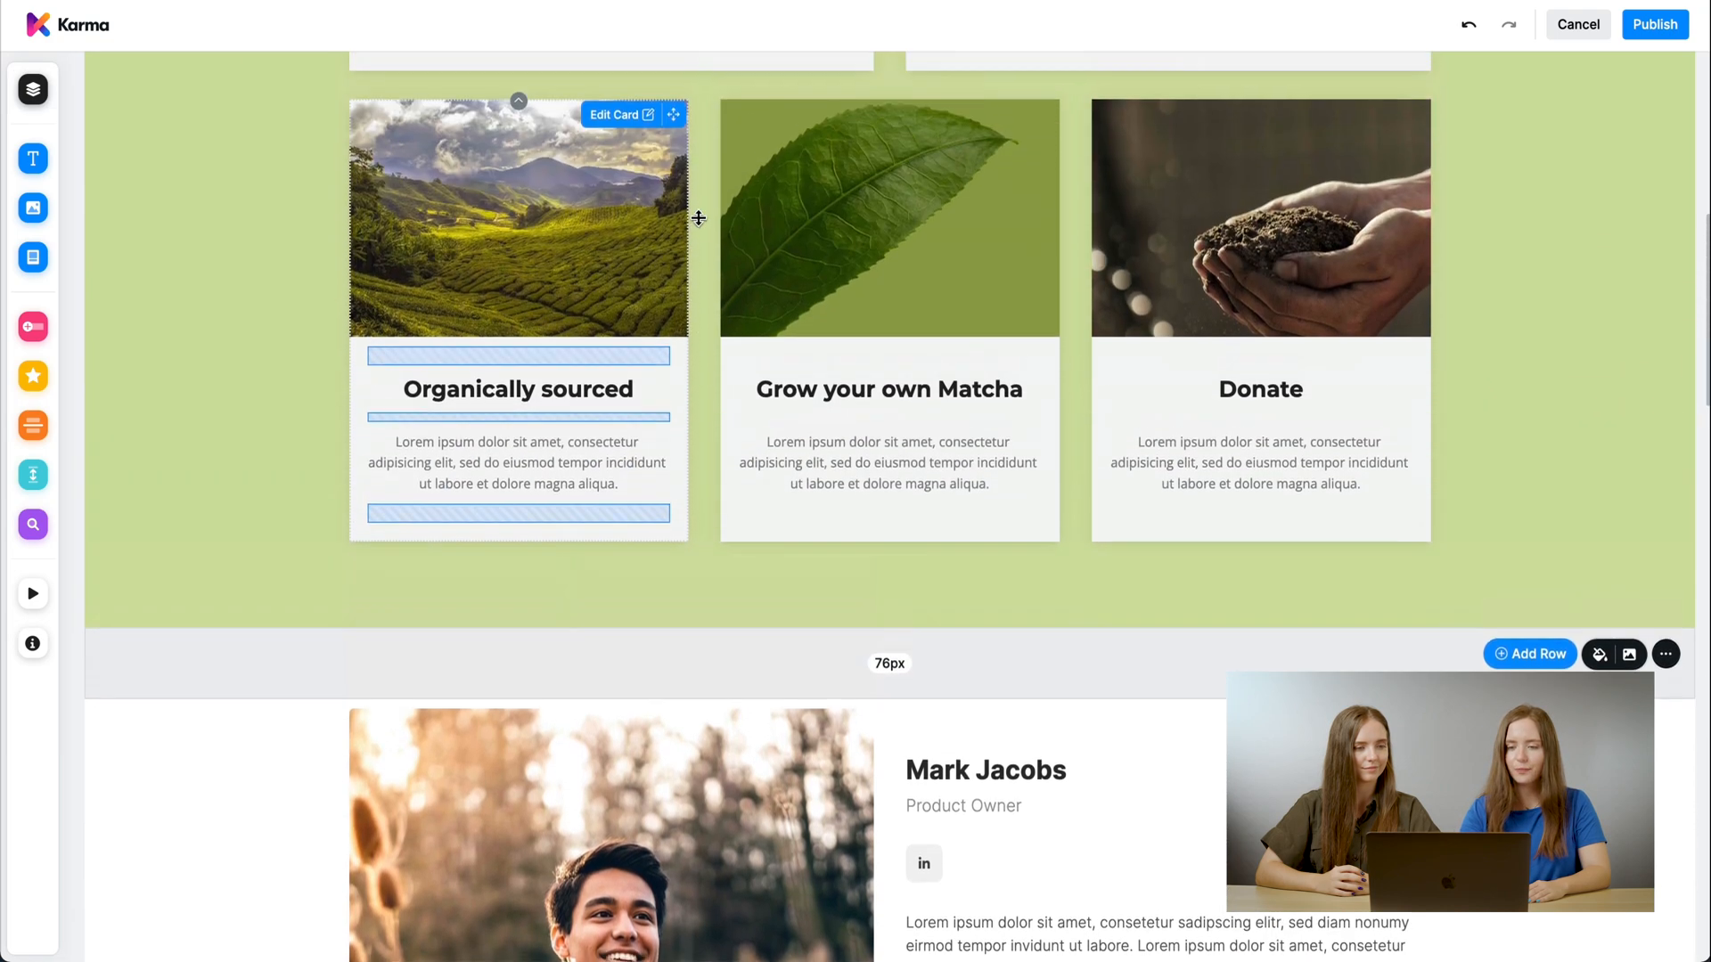
scroll("down", 3)
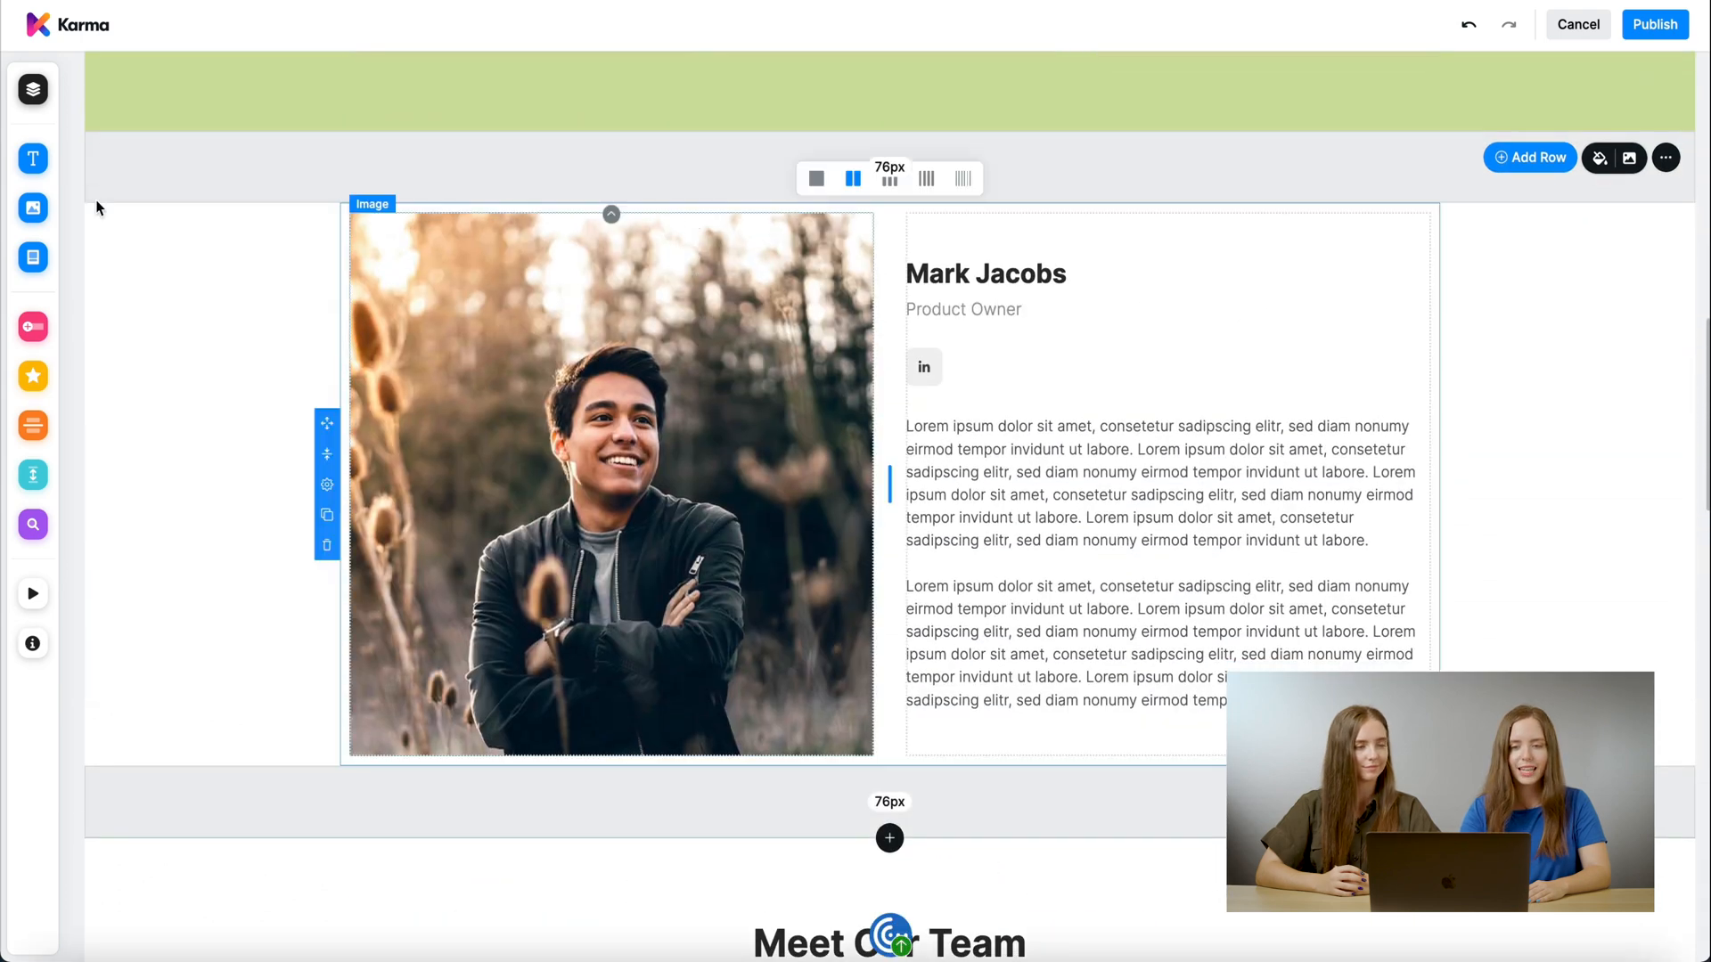
Place a Search Bar element beneath the Organically sourced card
left_click(33, 89)
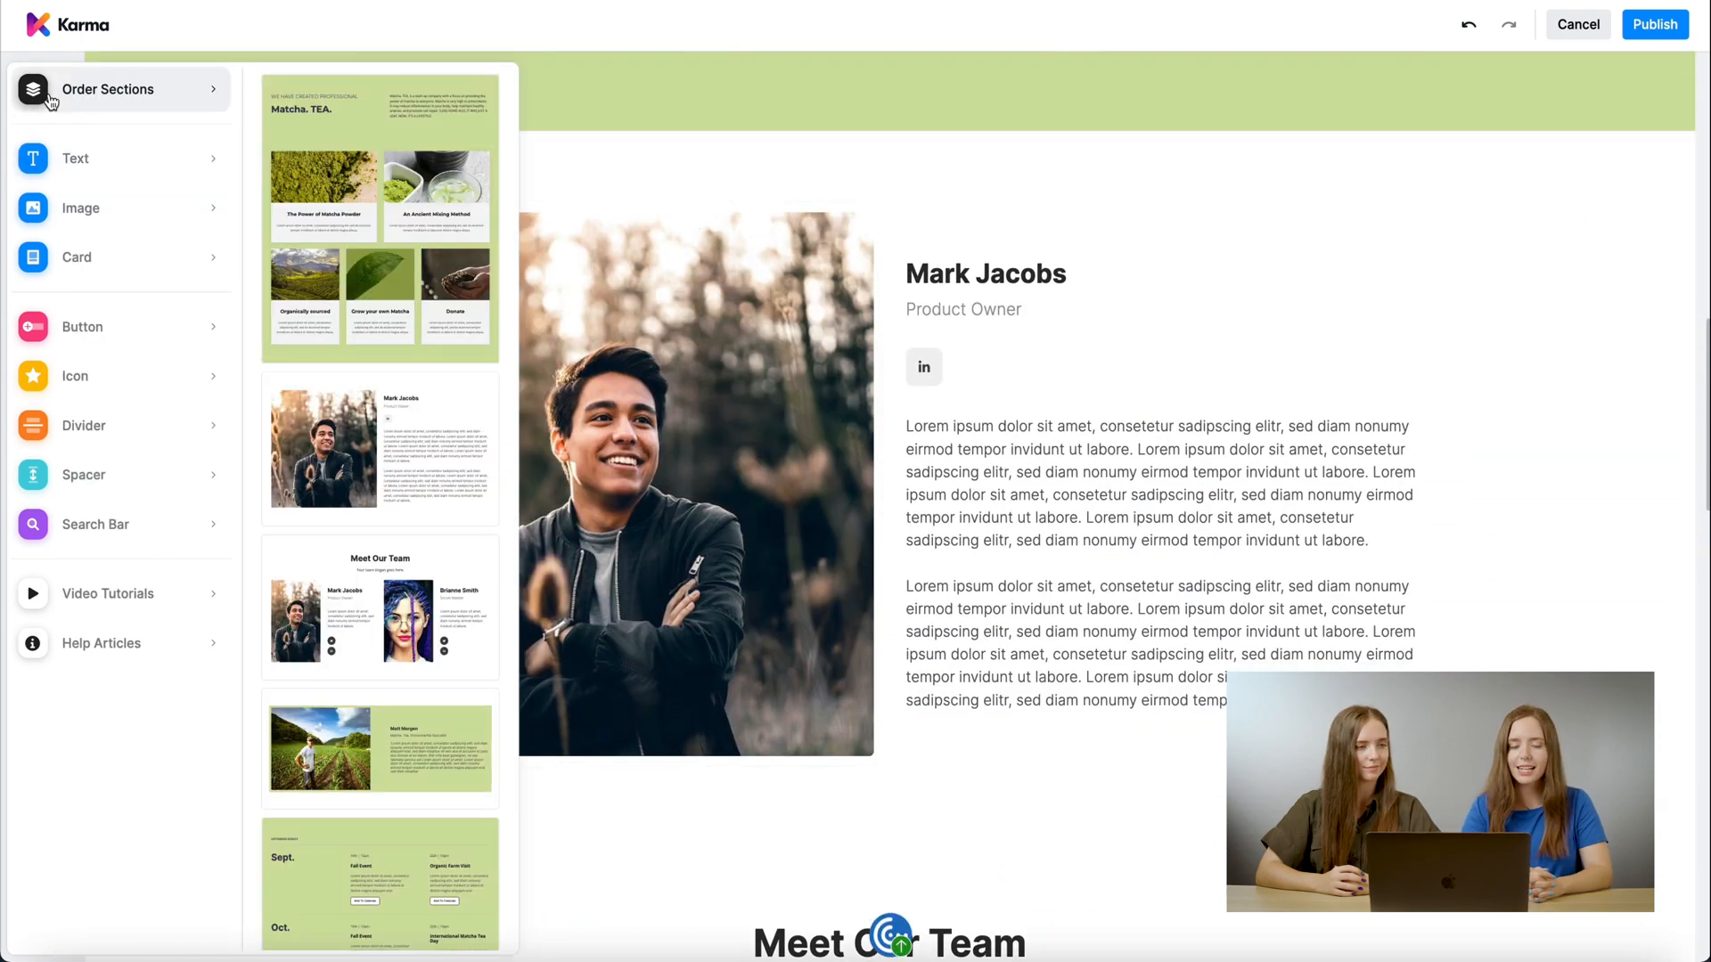
left_click(75, 158)
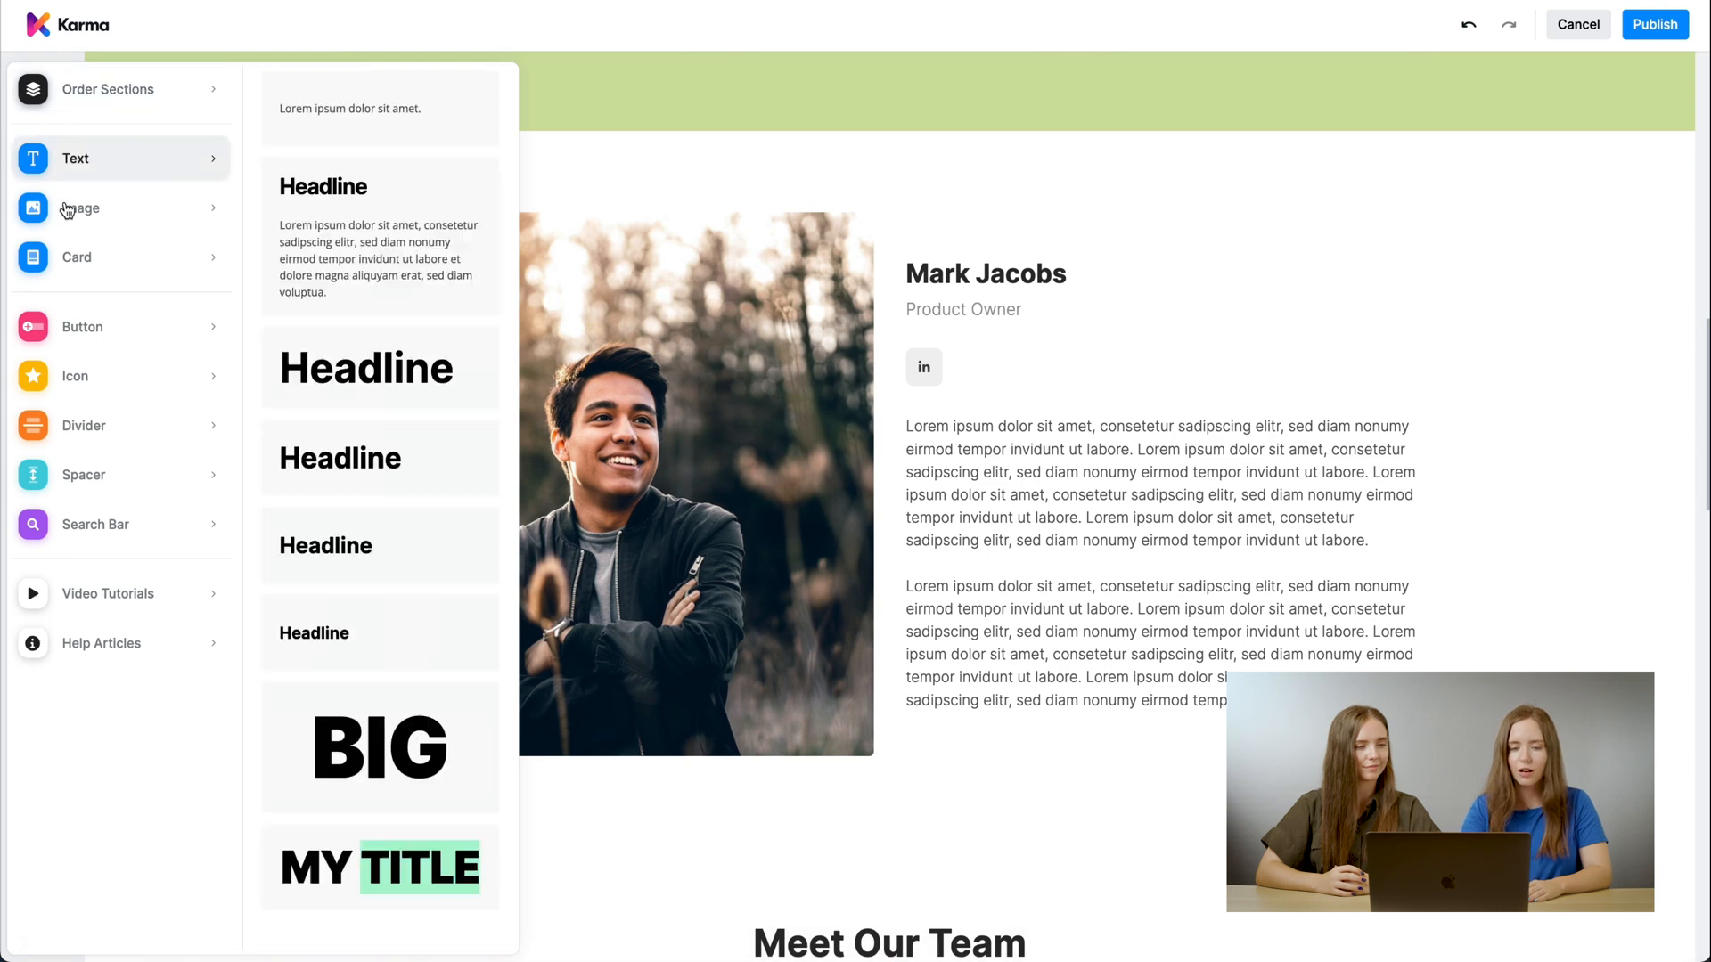
left_click(77, 257)
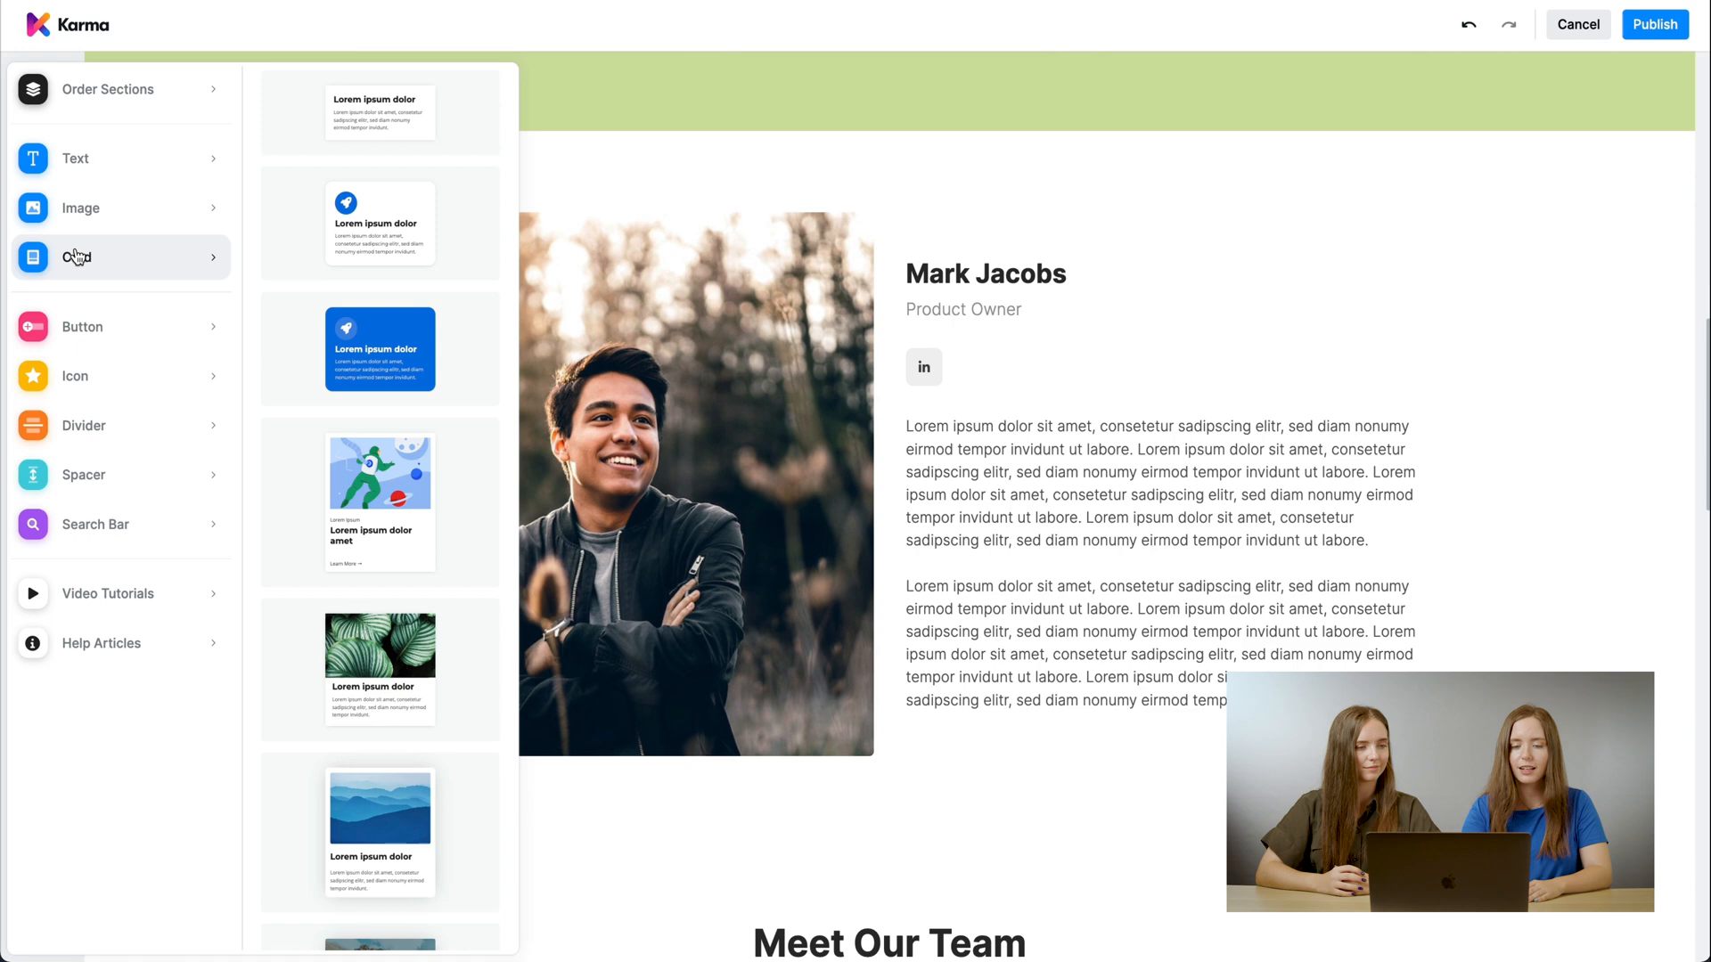
left_click(95, 523)
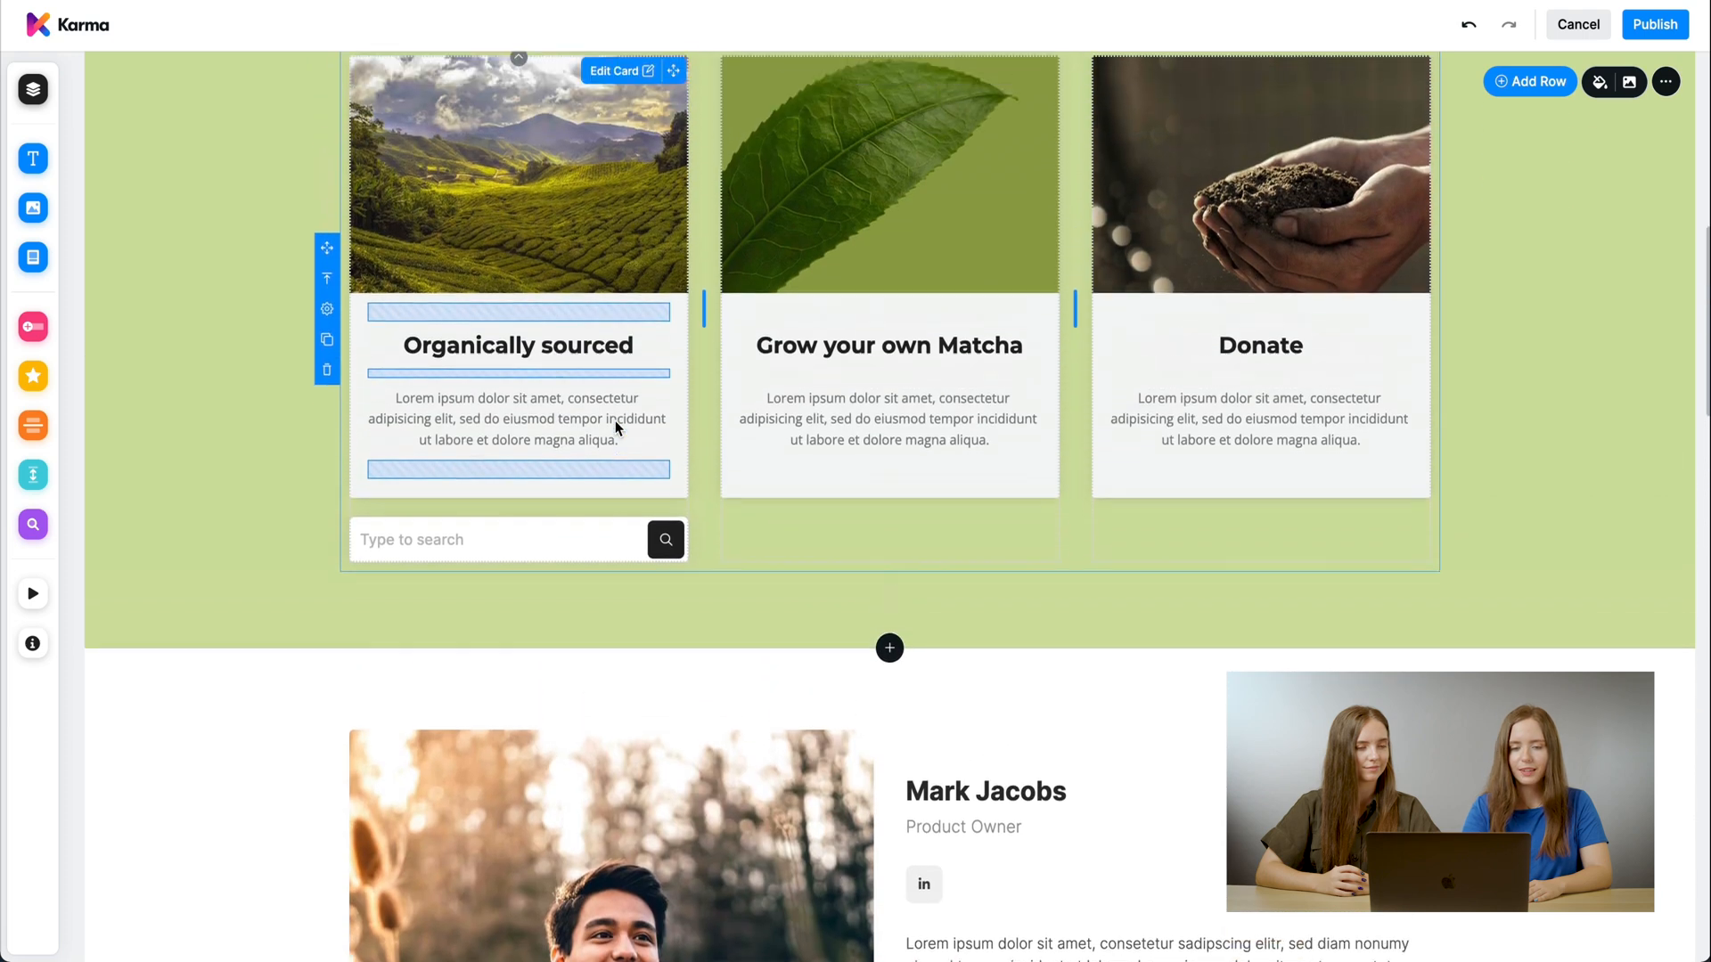
left_click(84, 474)
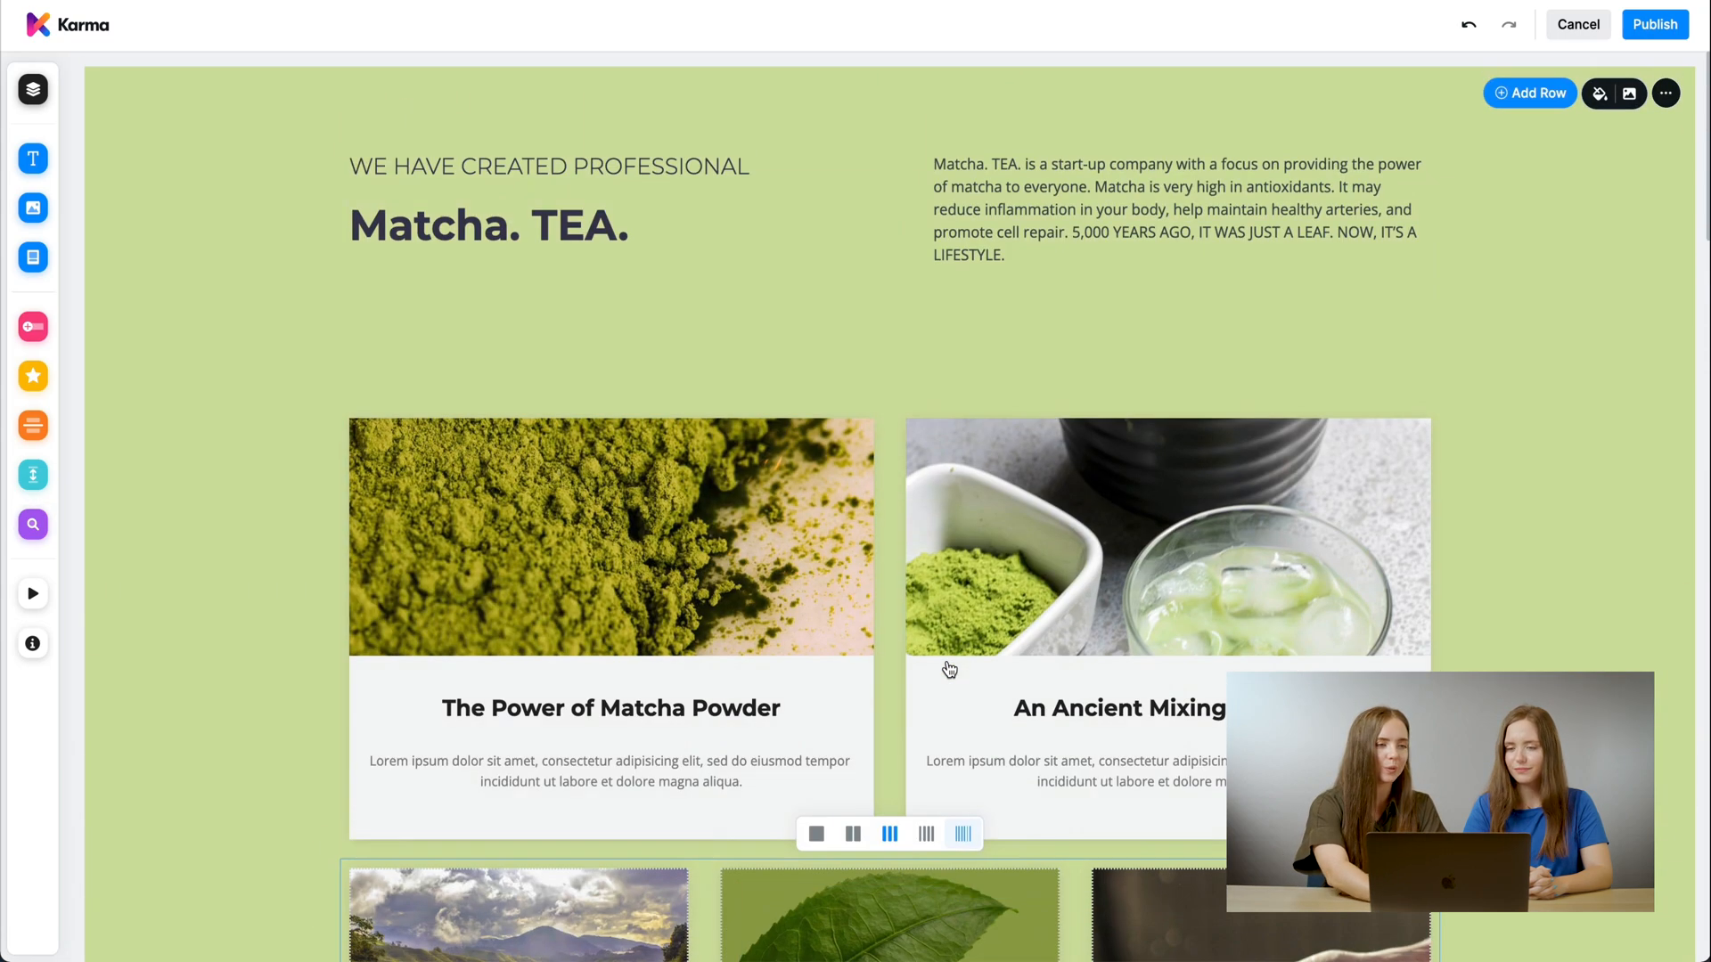
Delete the An Ancient Mixing Method card, leaving The Power of Matcha Powder full-width
left_click(32, 89)
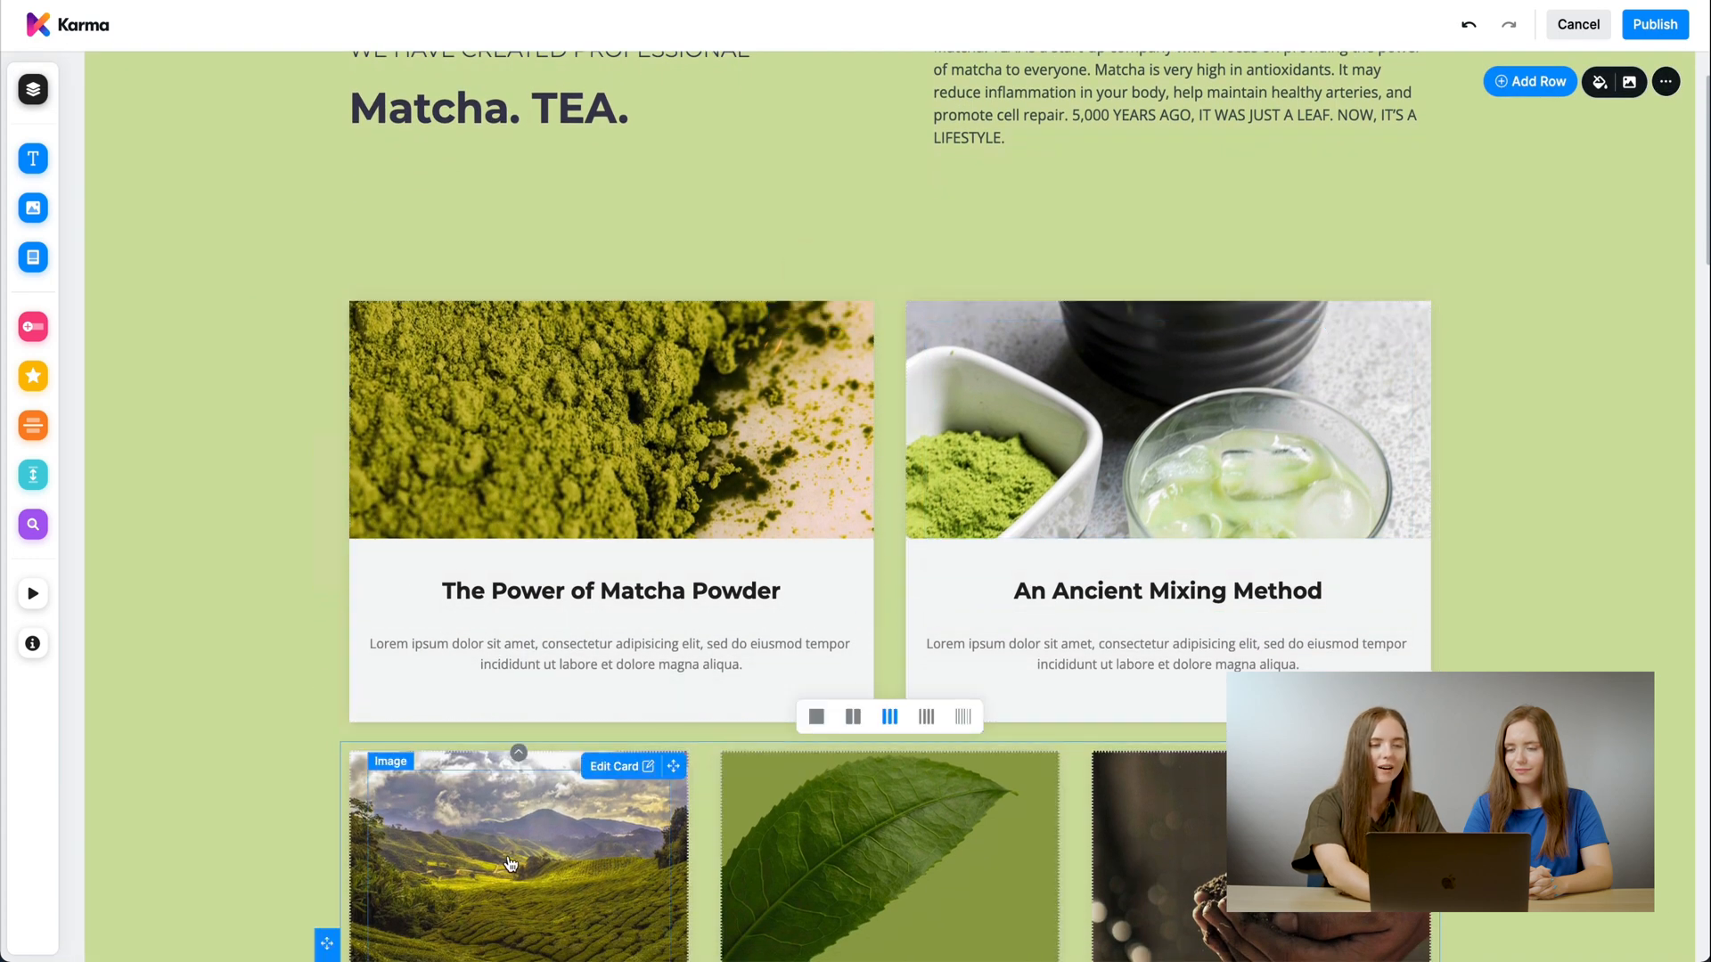
left_click(815, 265)
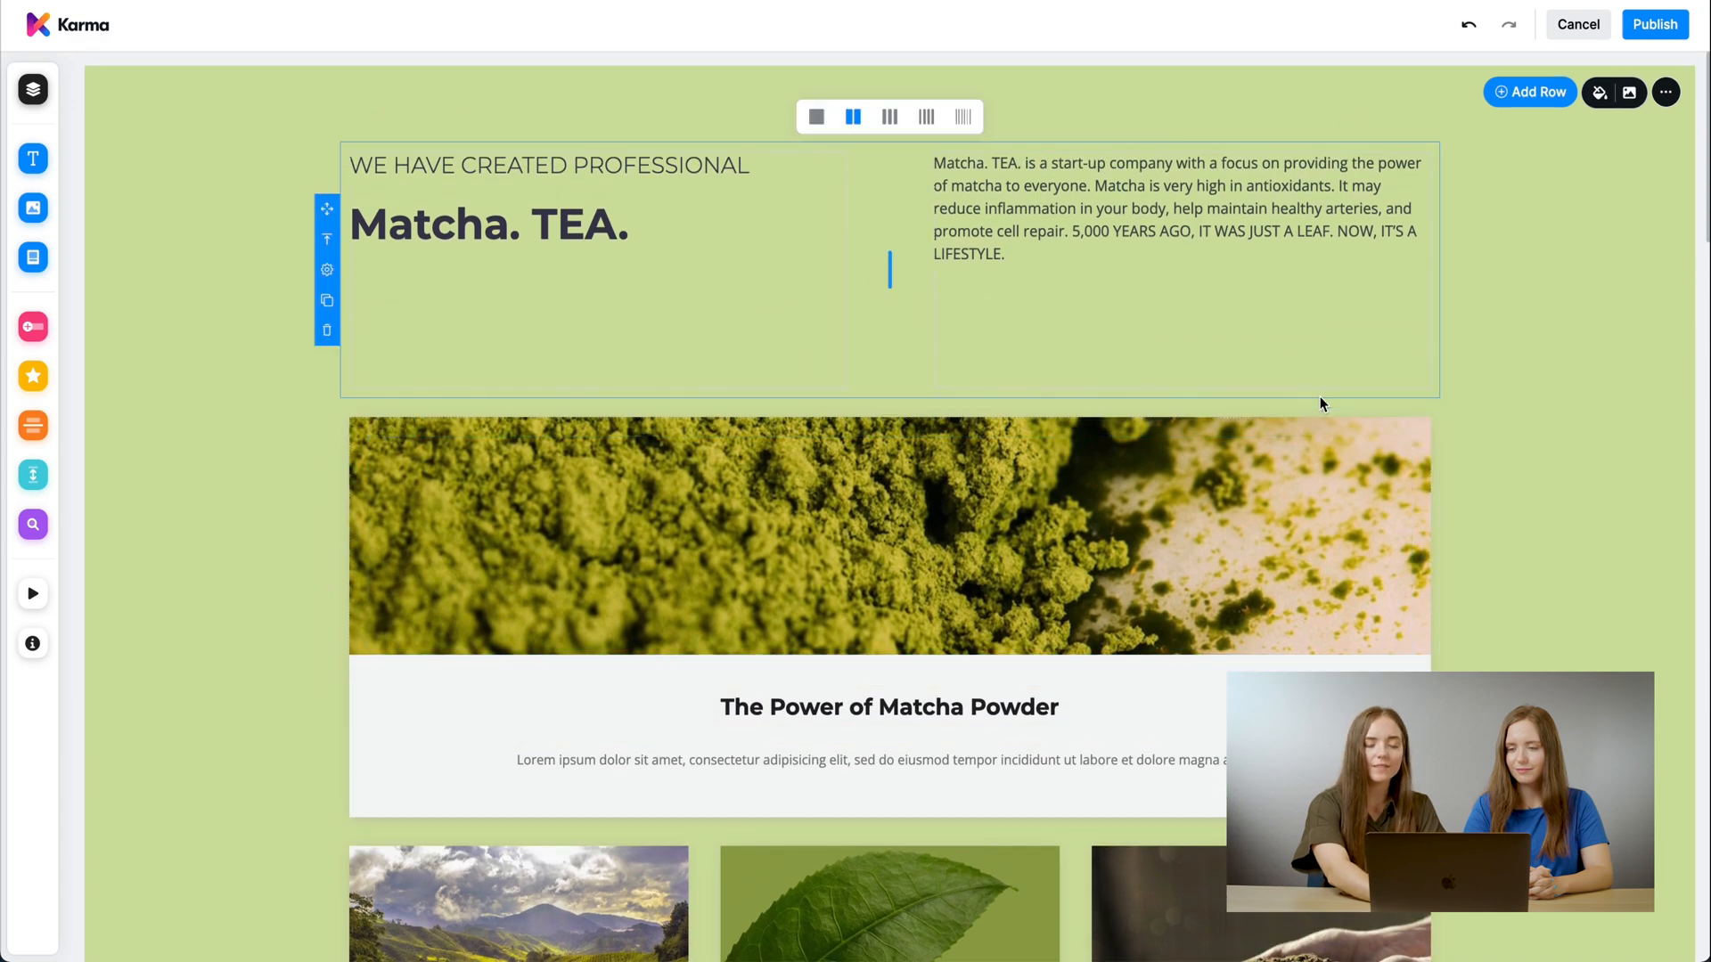
scroll("down", 3)
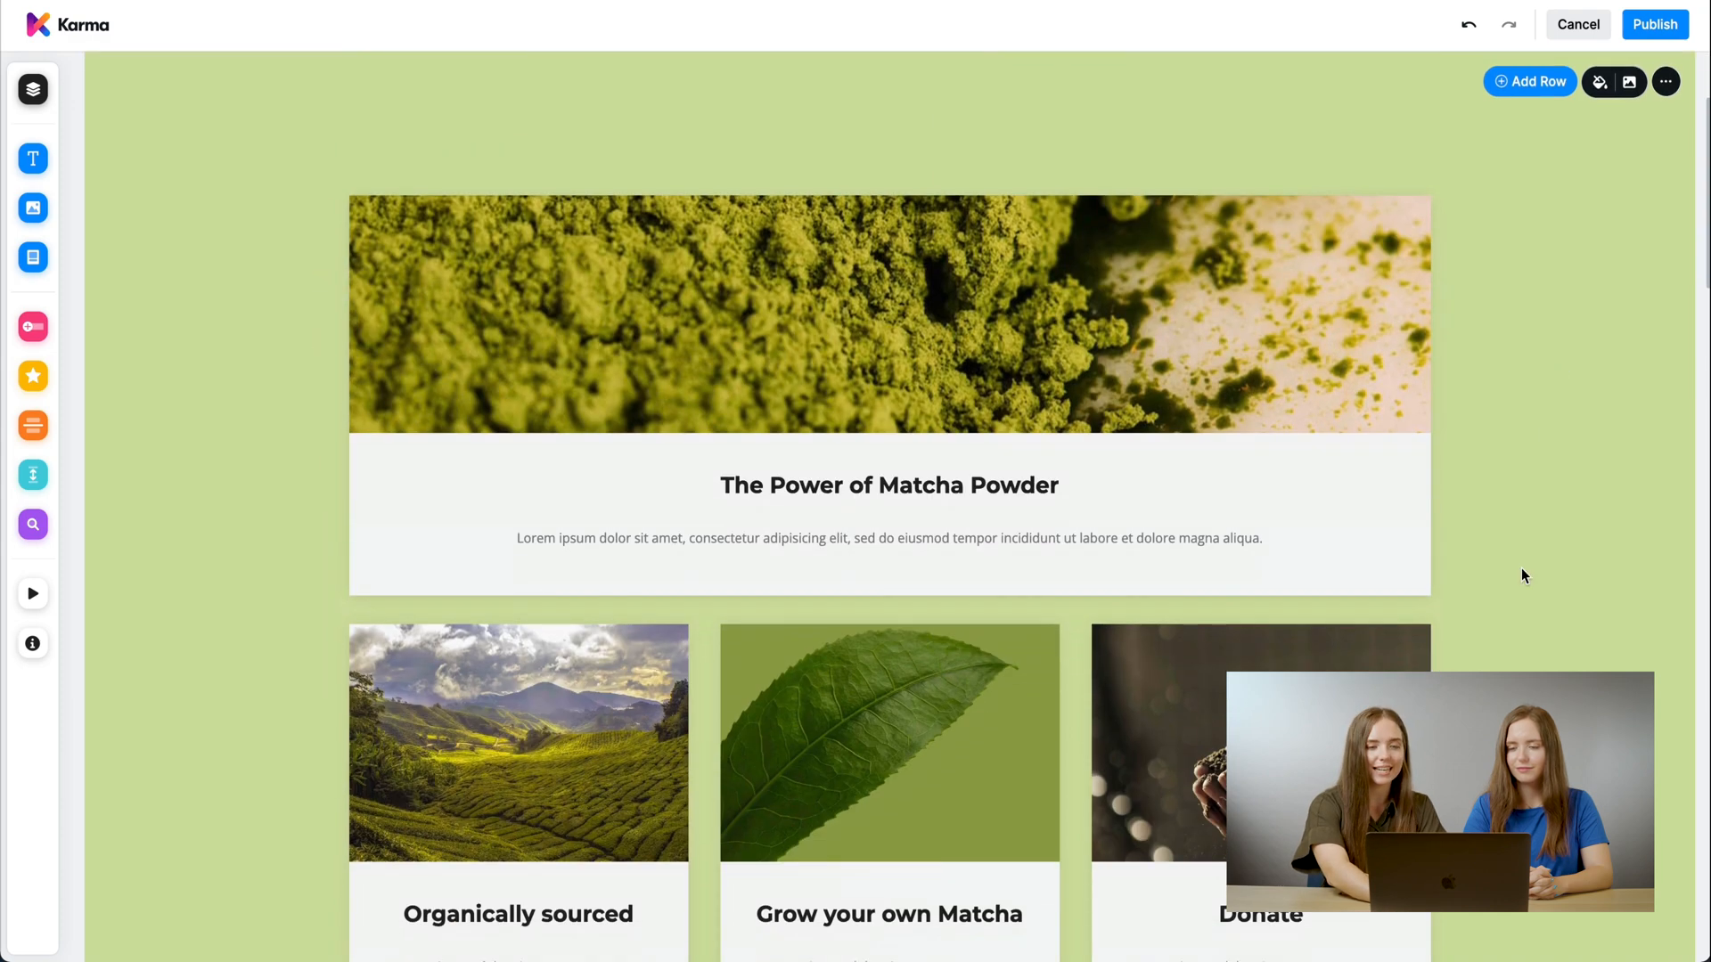
scroll("down", 3)
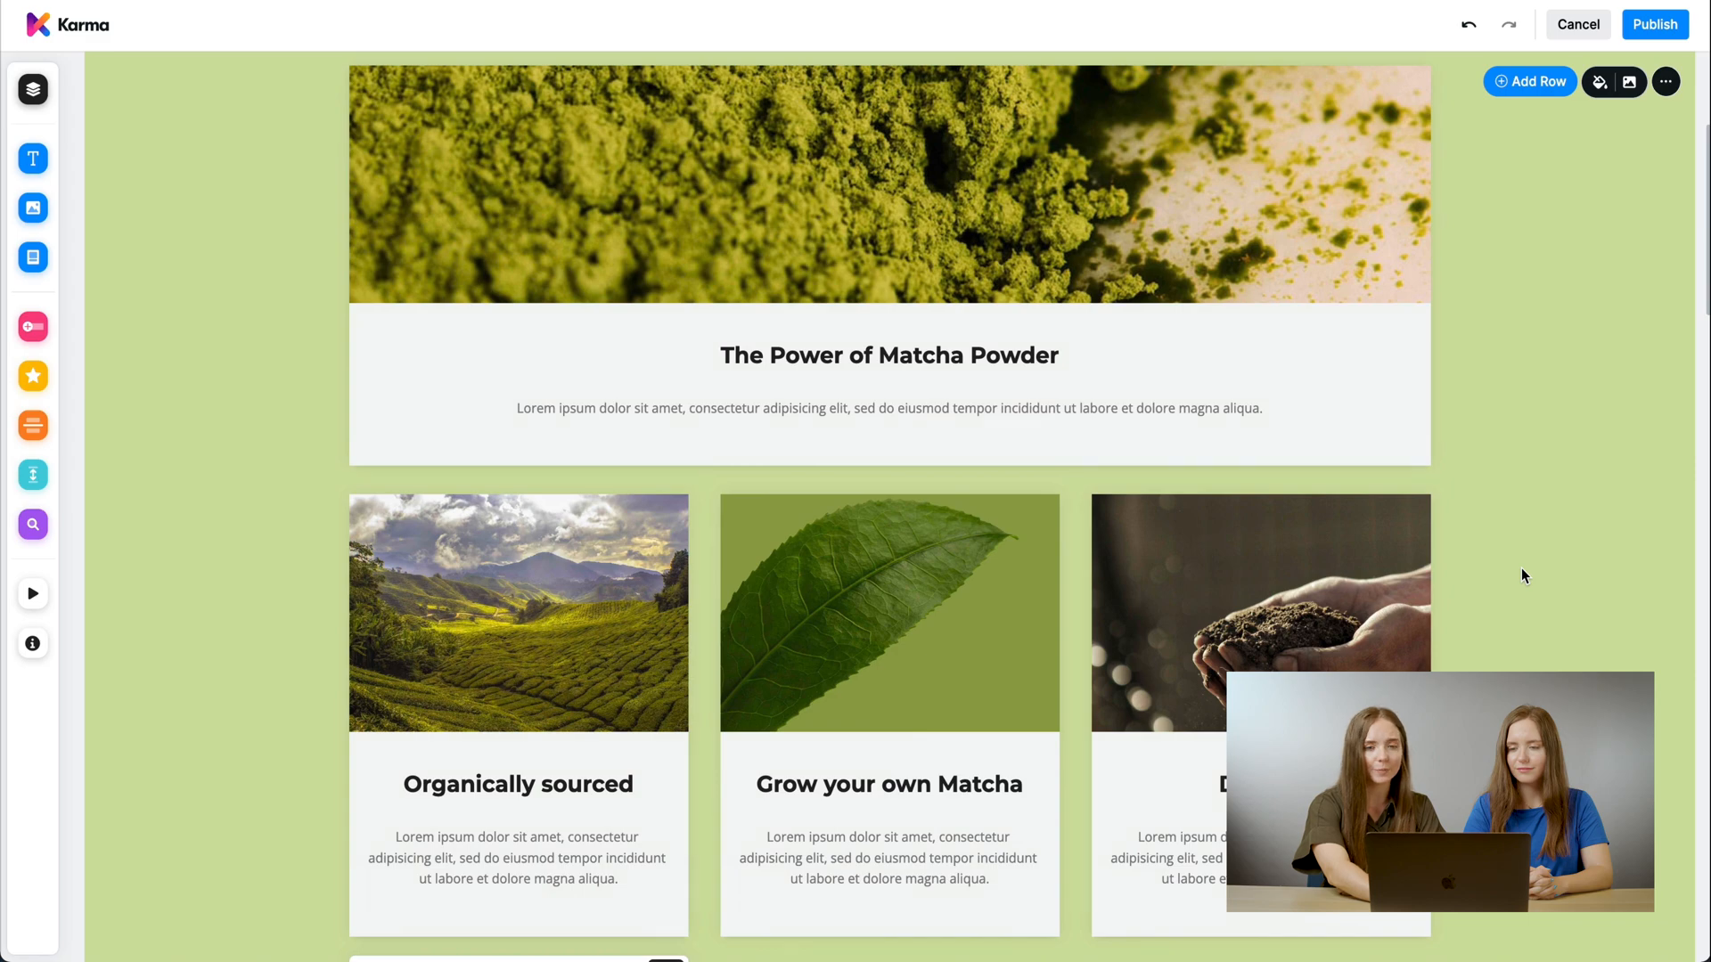